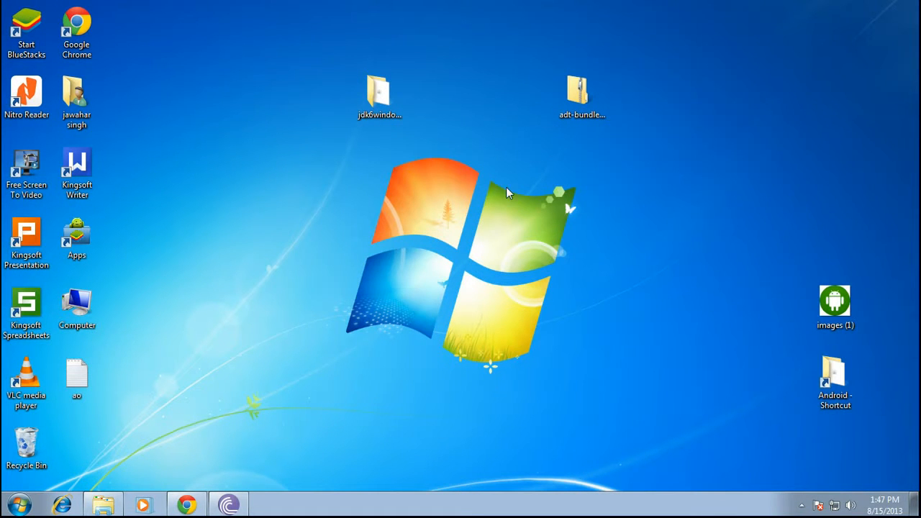
Step: Open the ADT bundle archive and browse its inner folder
drag(508, 193, 213, 74)
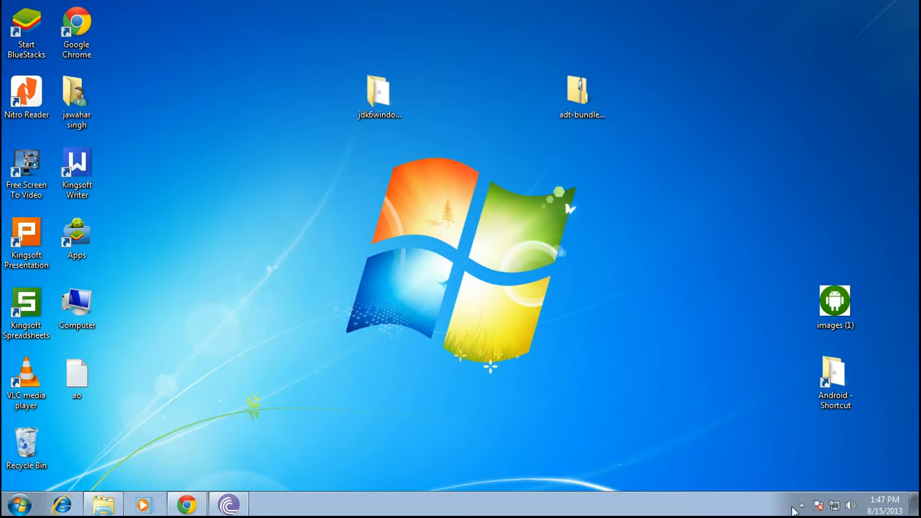
click(380, 94)
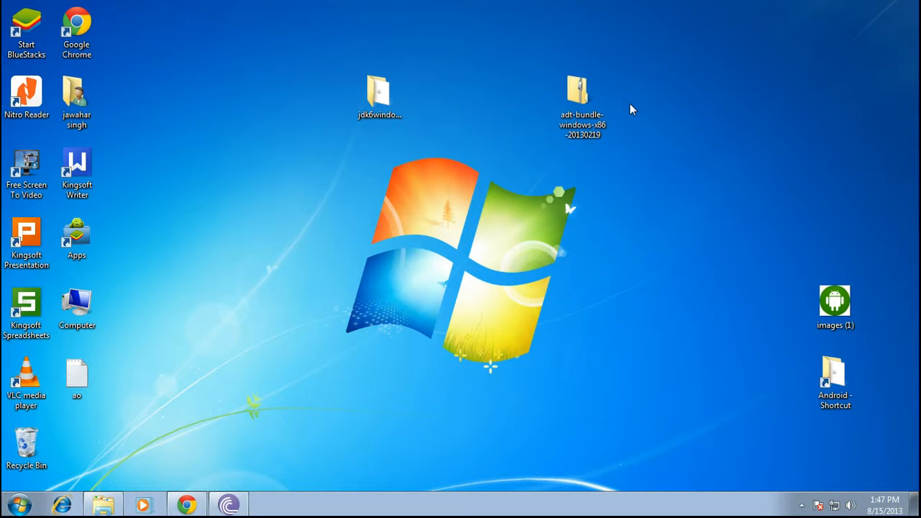
click(380, 97)
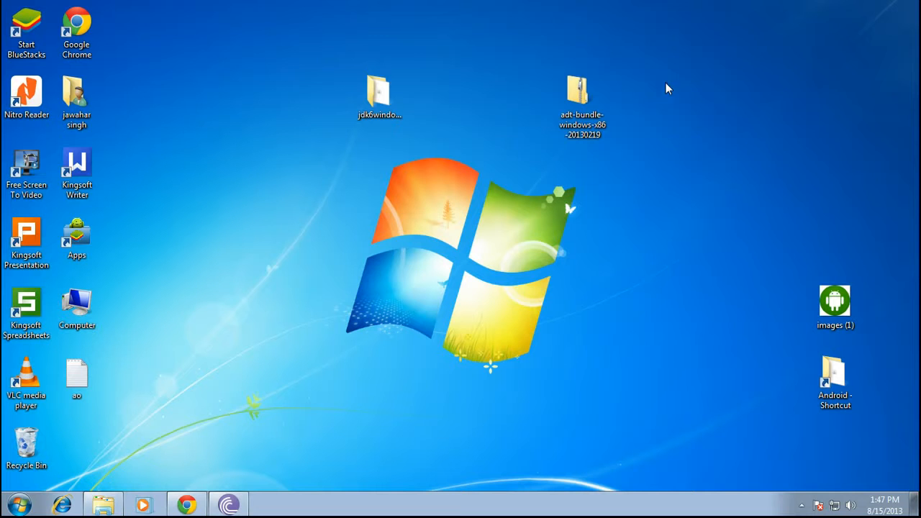
click(379, 94)
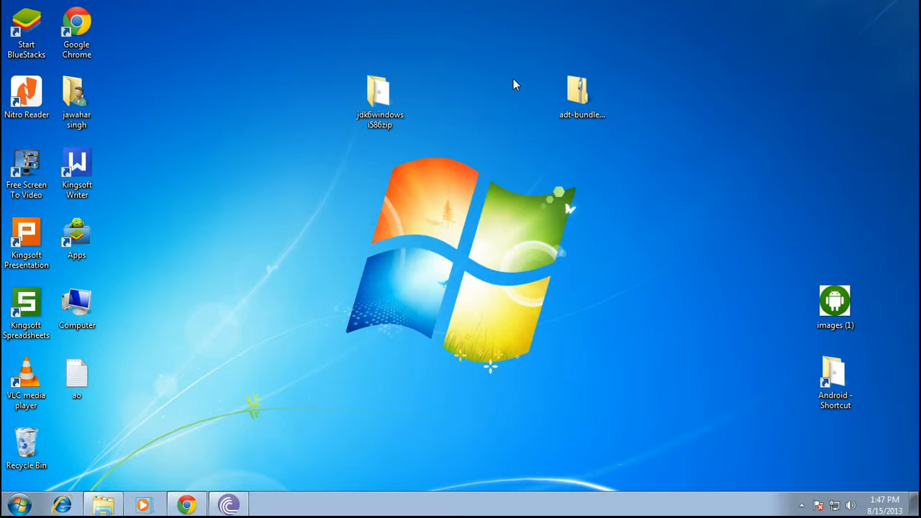
mouse_move(666, 87)
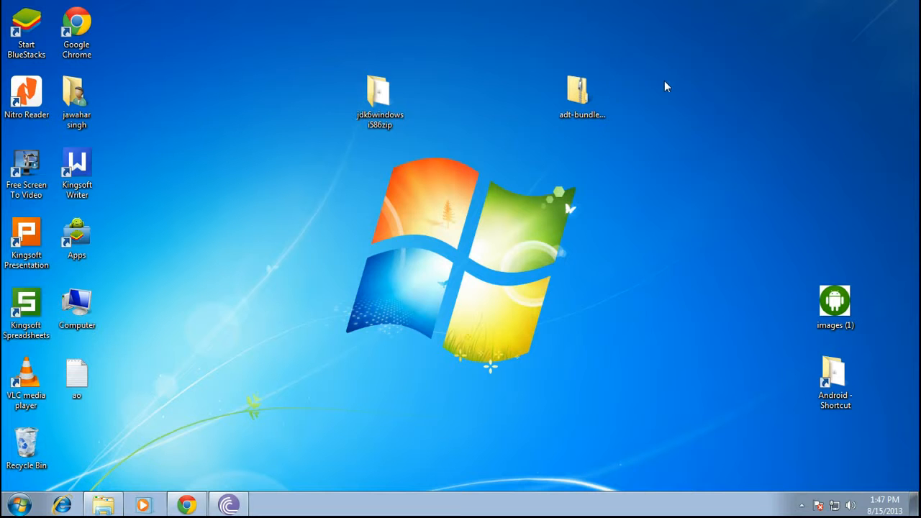
mouse_move(558, 101)
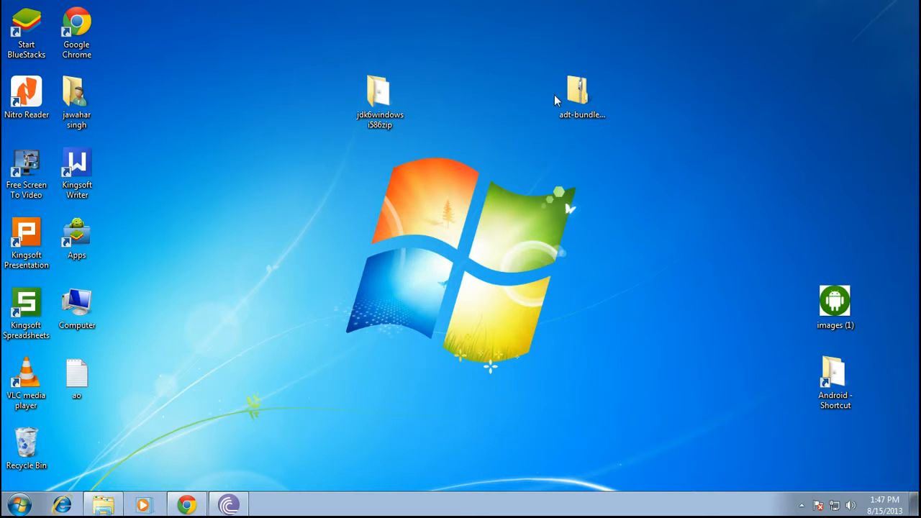
double_click(582, 93)
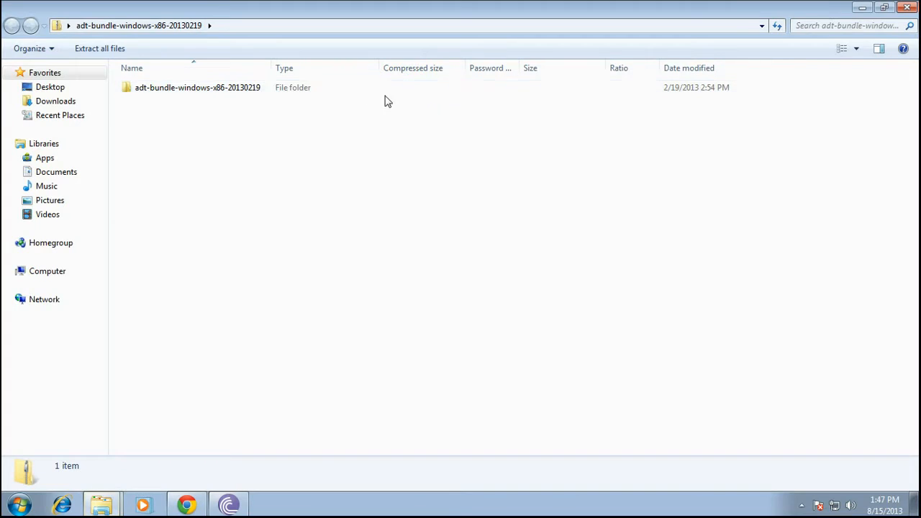
double_click(197, 87)
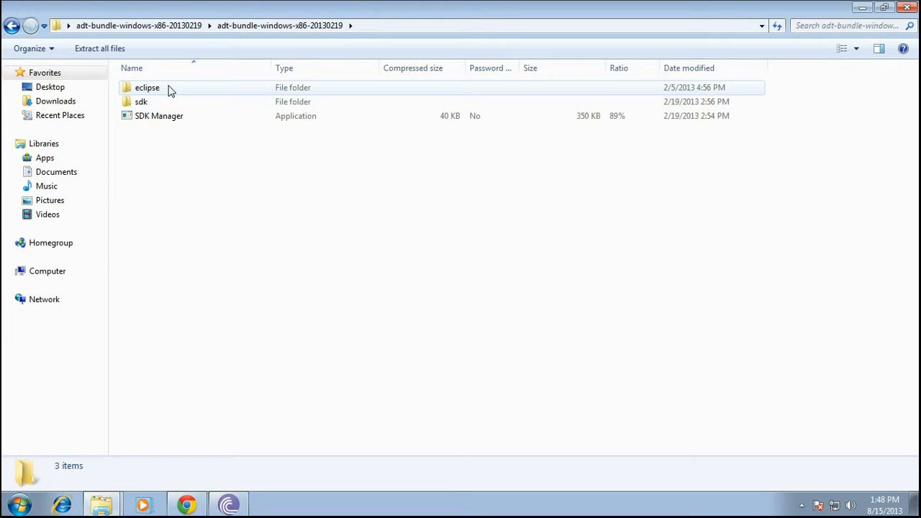
click(141, 102)
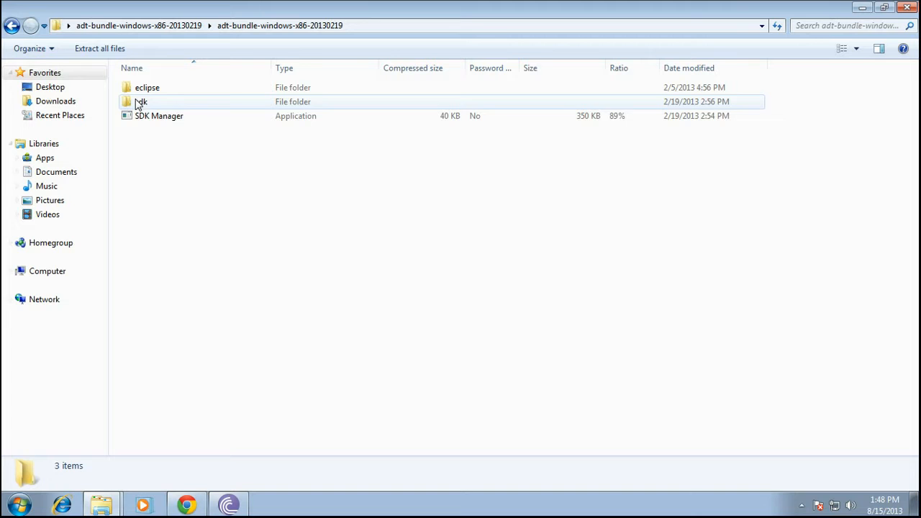
mouse_move(394, 92)
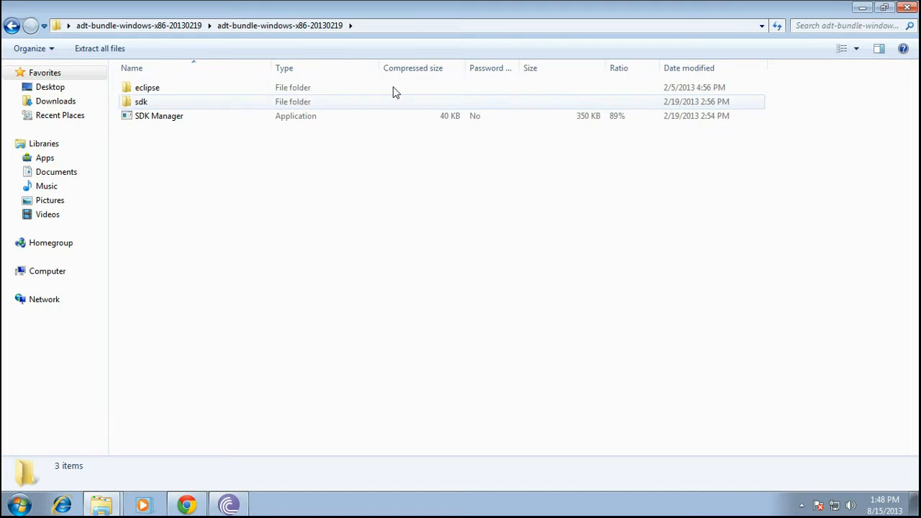
Step: Close the archive and open the Android desktop shortcut to the eclipse folder
click(12, 25)
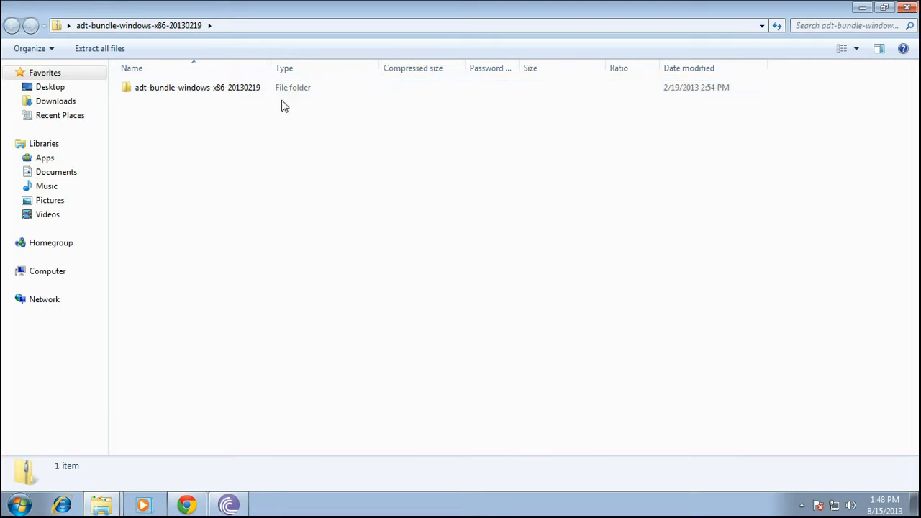
click(197, 87)
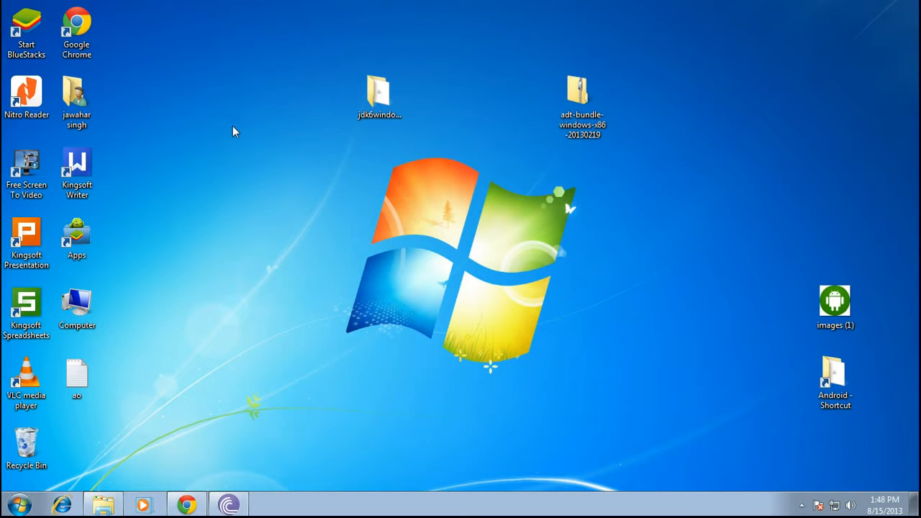
mouse_move(284, 126)
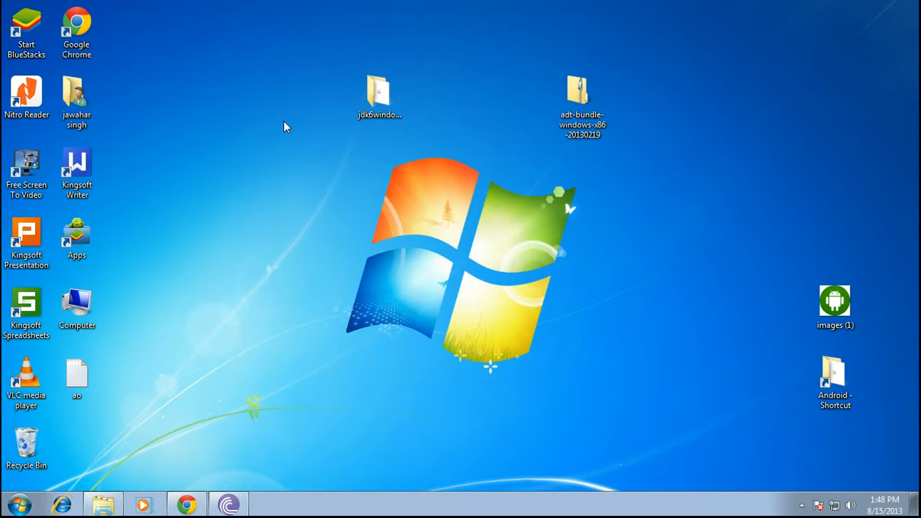
mouse_move(380, 94)
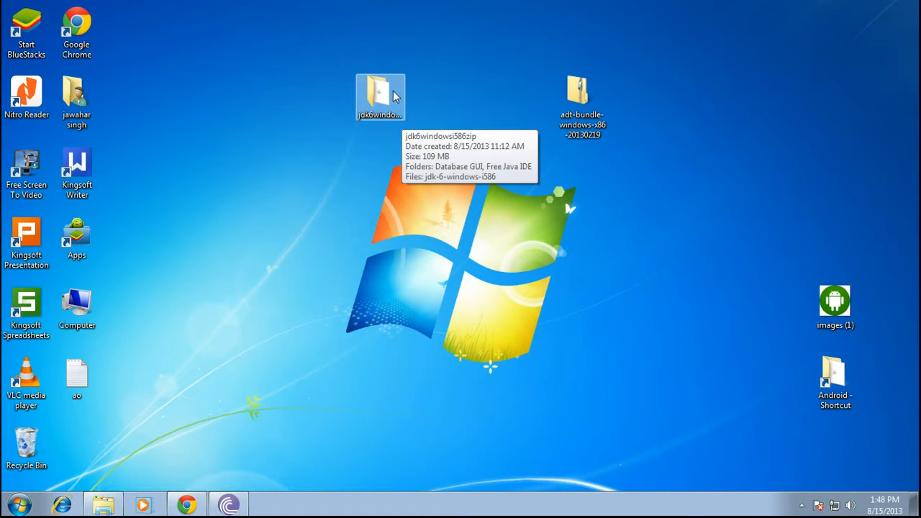
double_click(380, 92)
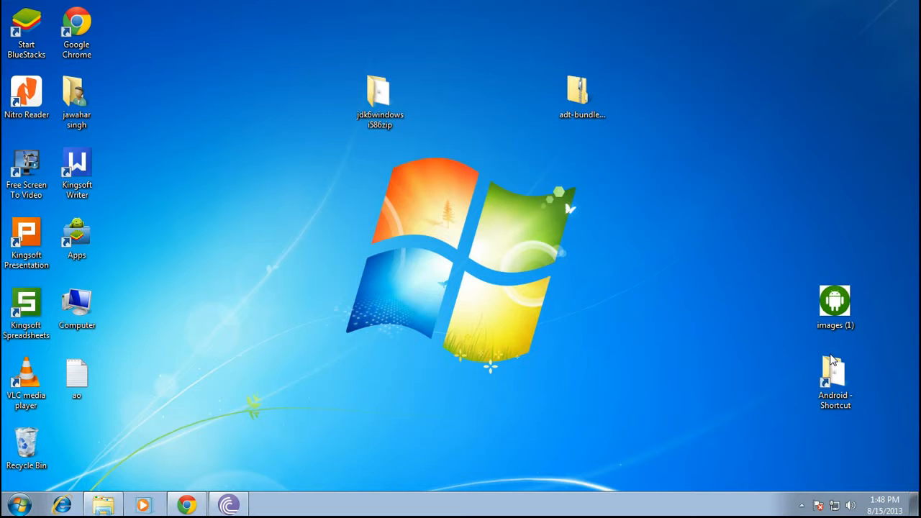
double_click(379, 92)
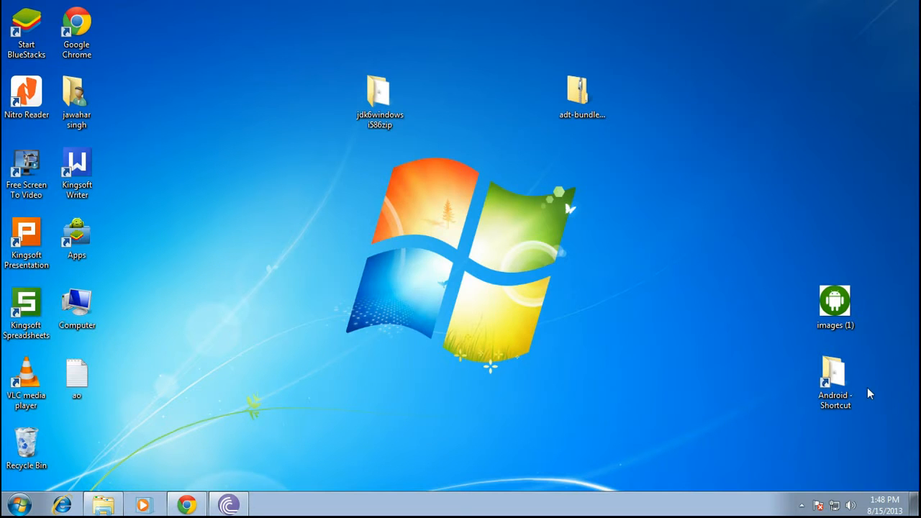
double_click(835, 374)
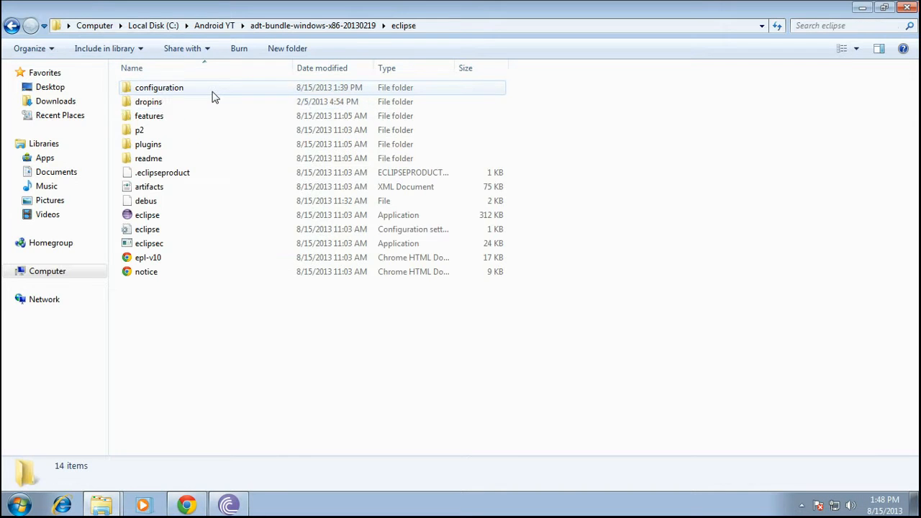
mouse_move(205, 79)
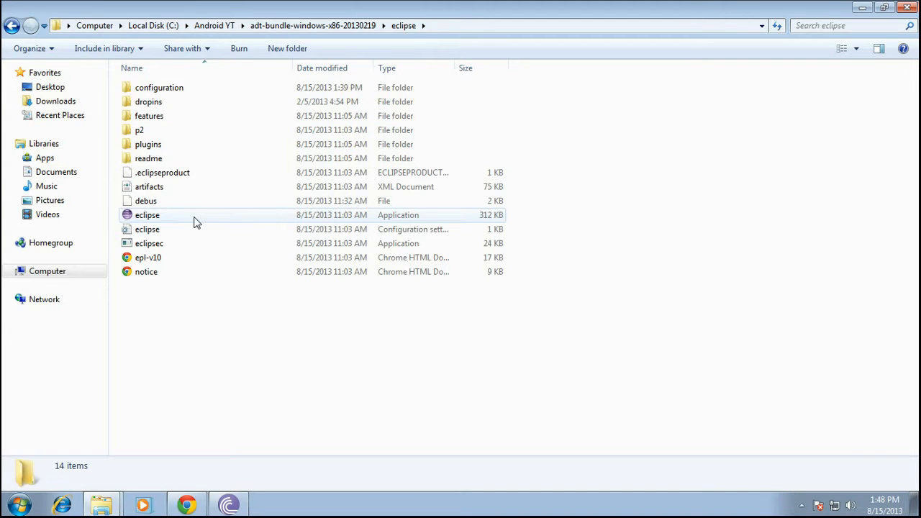
Step: Select the eclipse application file in the eclipse folder
click(147, 214)
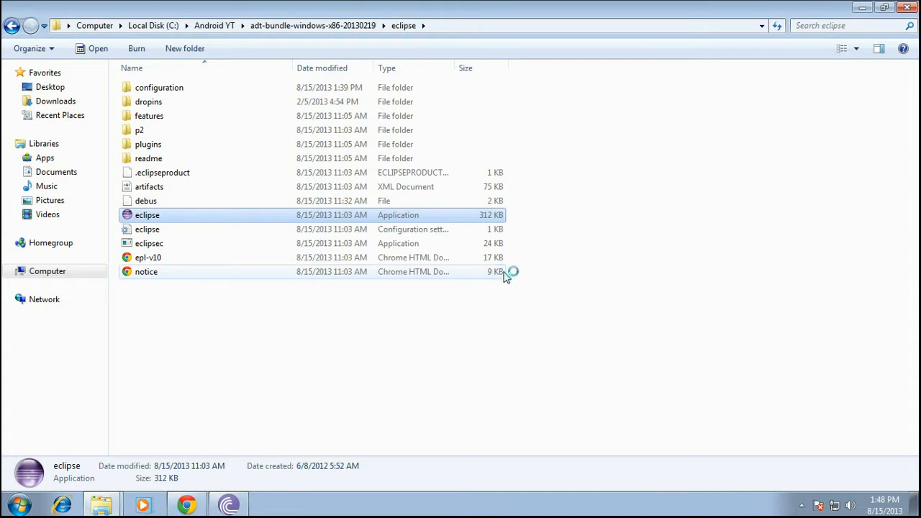
Step: Launch Eclipse and bring up the workspace folder browser
double_click(147, 215)
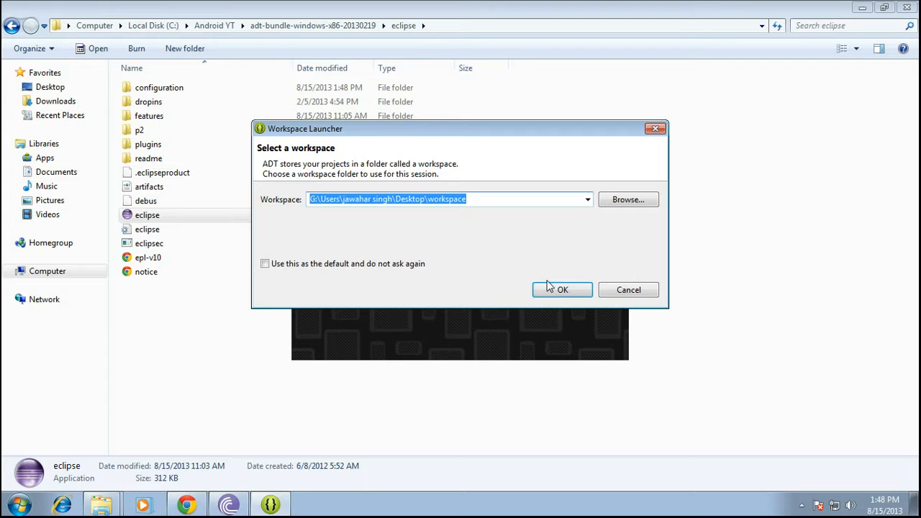
click(627, 199)
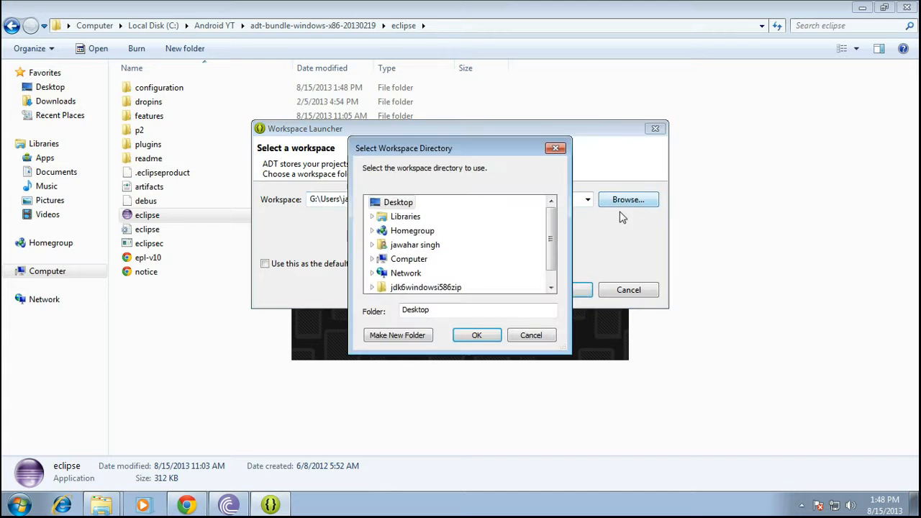
mouse_move(555, 148)
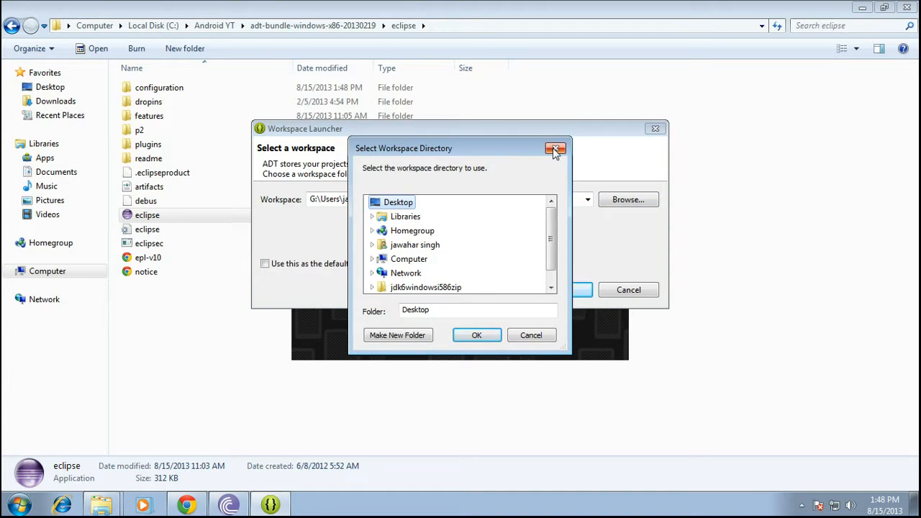
click(556, 149)
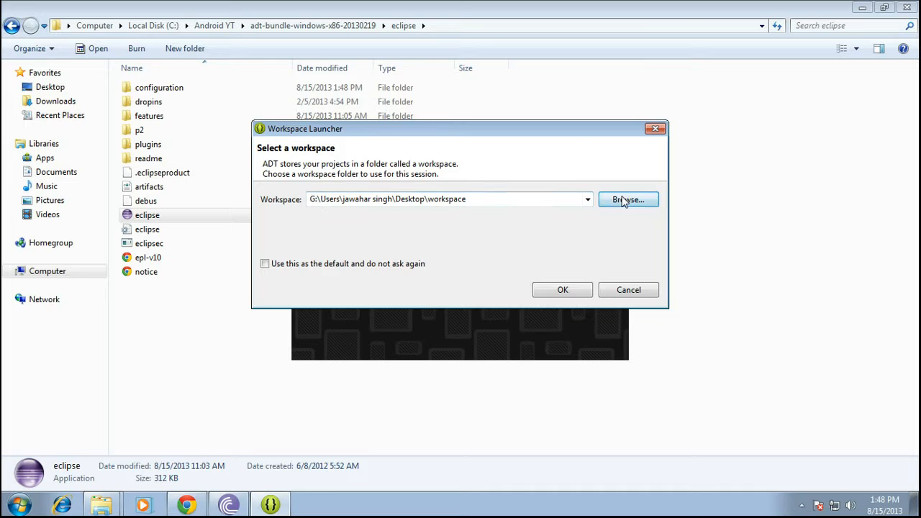
click(628, 199)
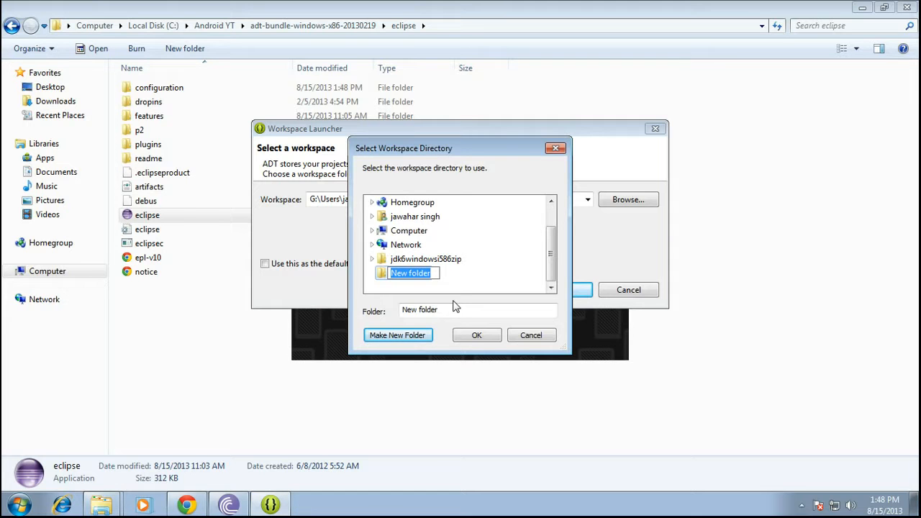
Step: Create a YTWorkspace folder on the Desktop and confirm it as the workspace
text(D)
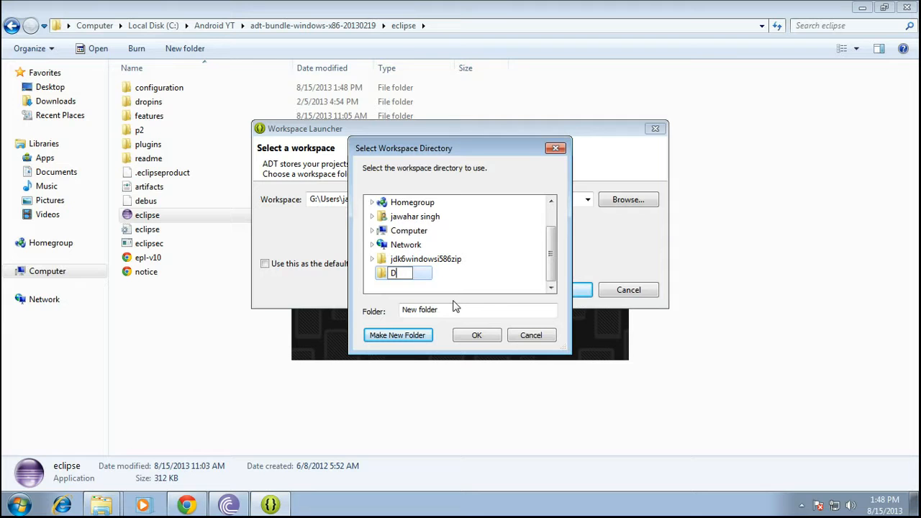
text(a)
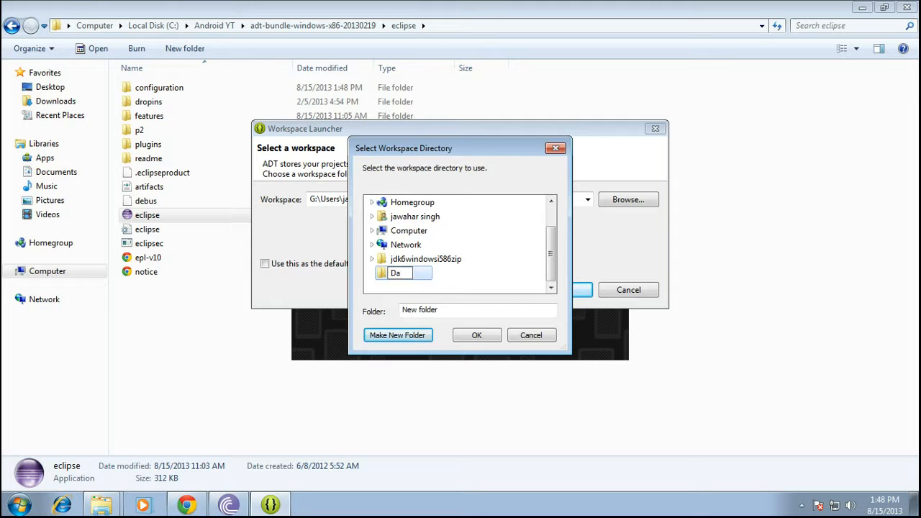
text(W)
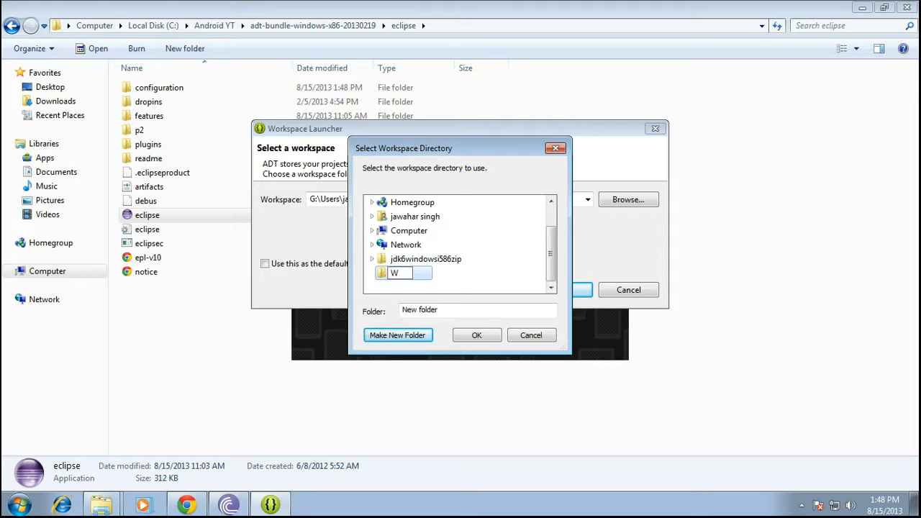
text(orkspace)
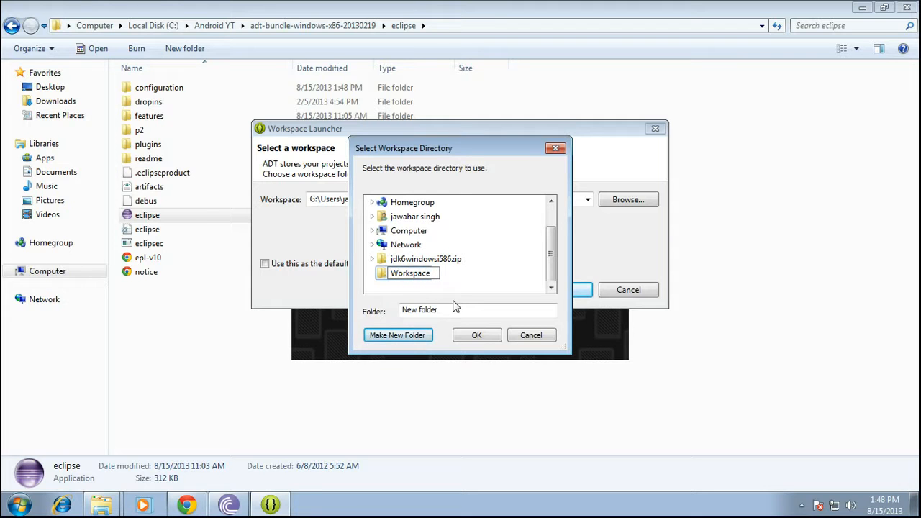
text(YT)
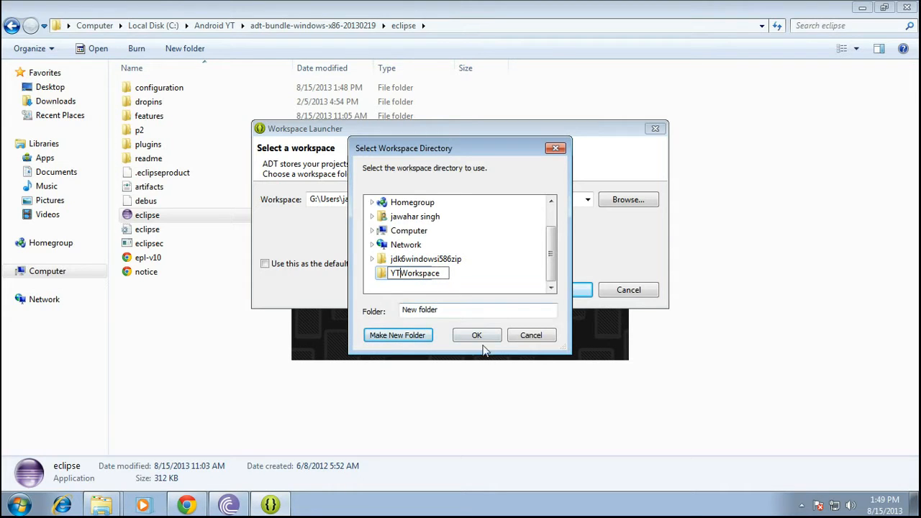
click(476, 335)
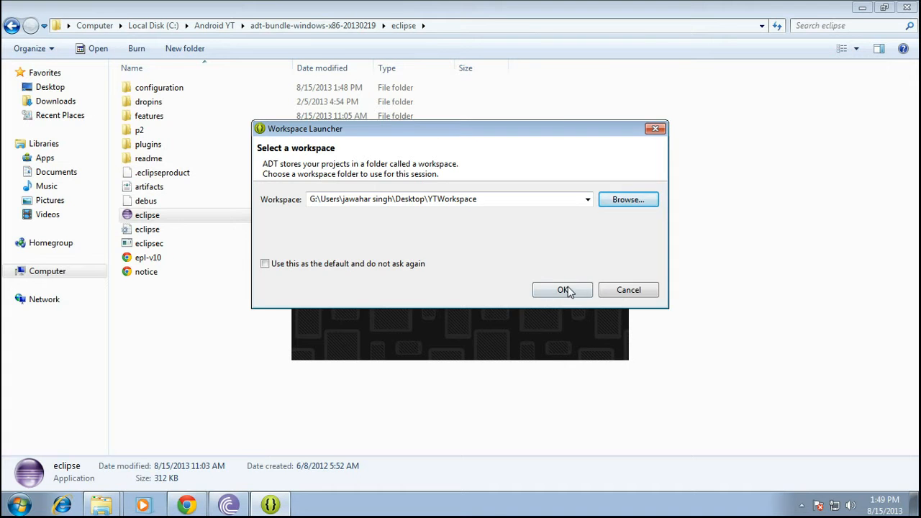
click(563, 289)
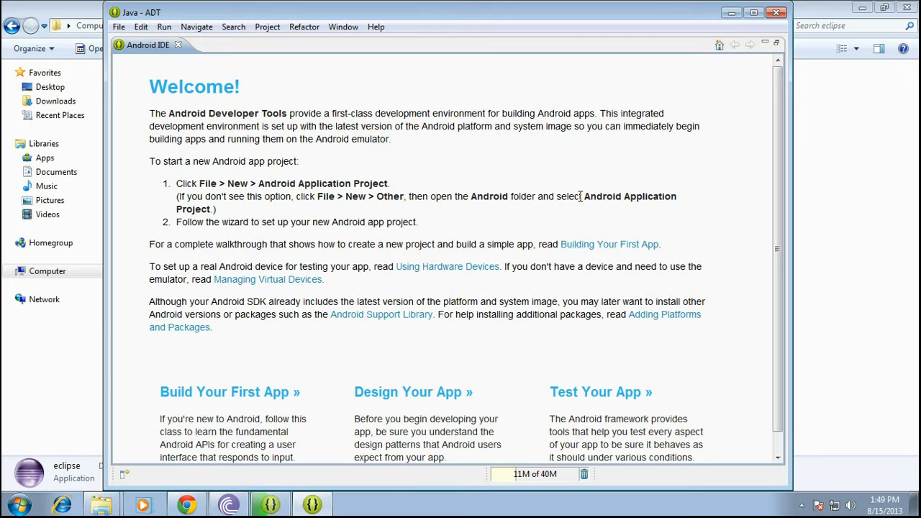
Step: Maximize Eclipse, close the Welcome page, and show the File menu's New options
click(753, 13)
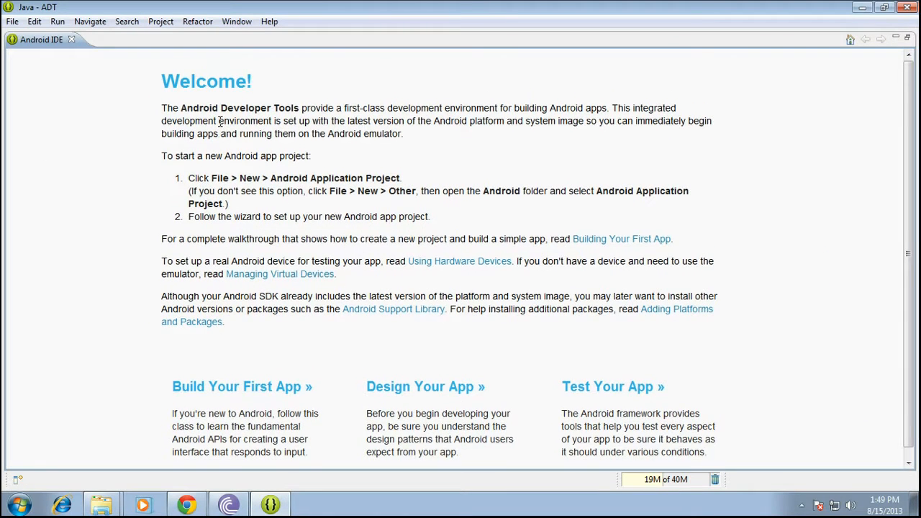
click(71, 40)
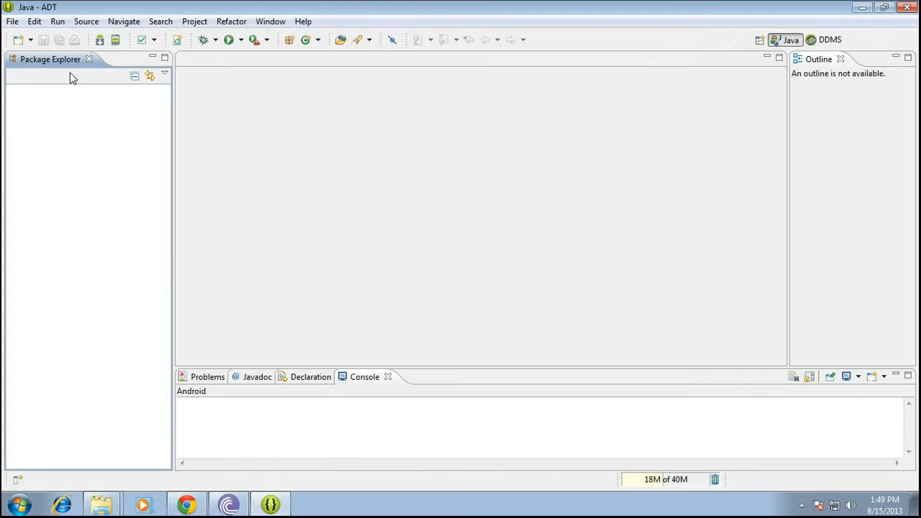
mouse_move(640, 163)
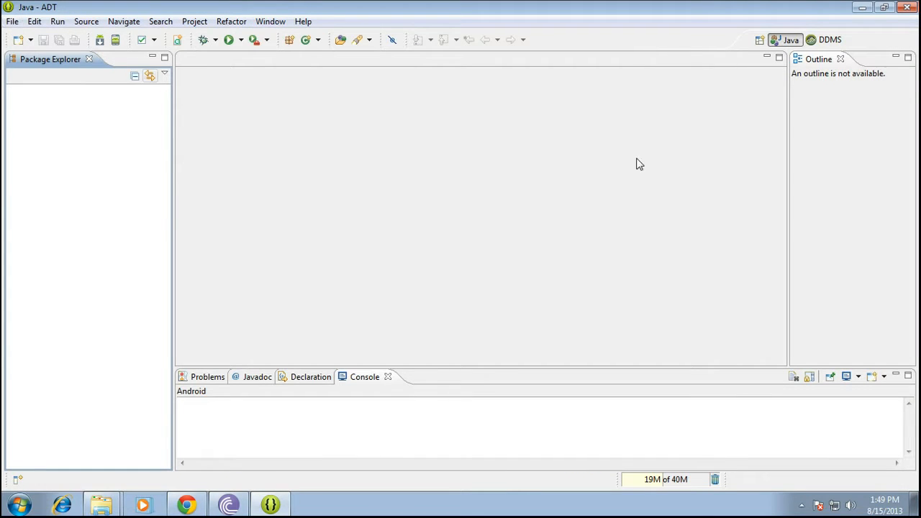
click(12, 21)
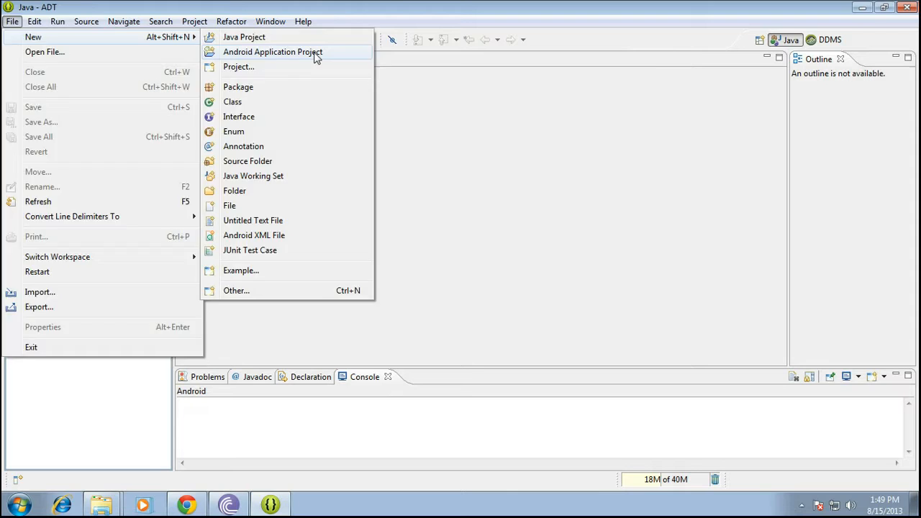
Step: Start an Android Application Project named FirstApp targeting API 14: Android 4.0
click(272, 52)
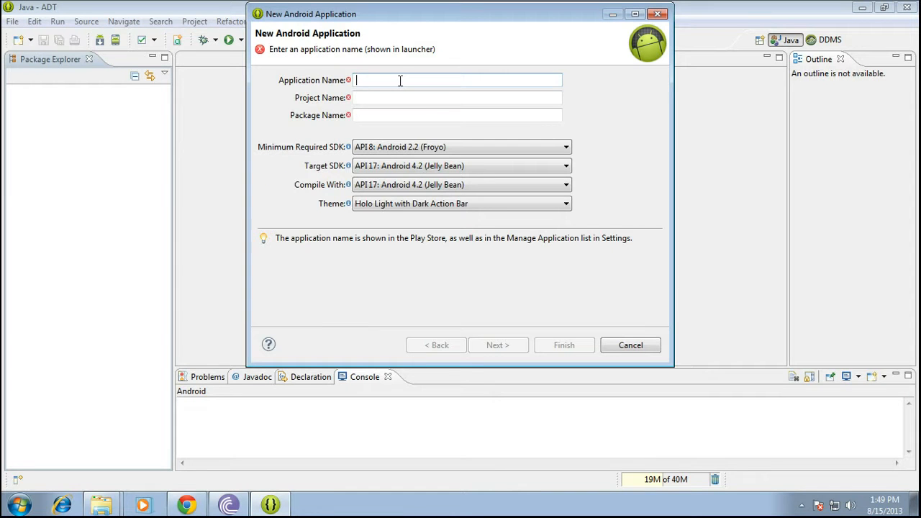
text(F)
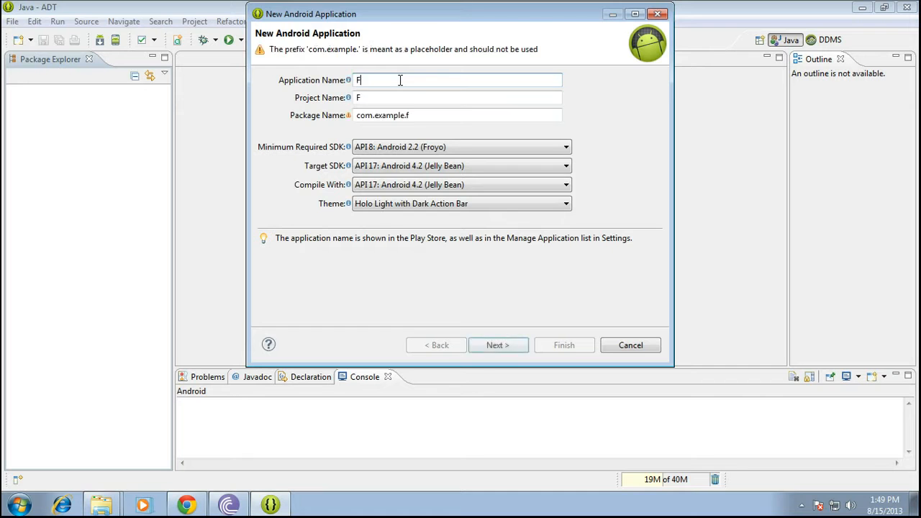
text(irstAp)
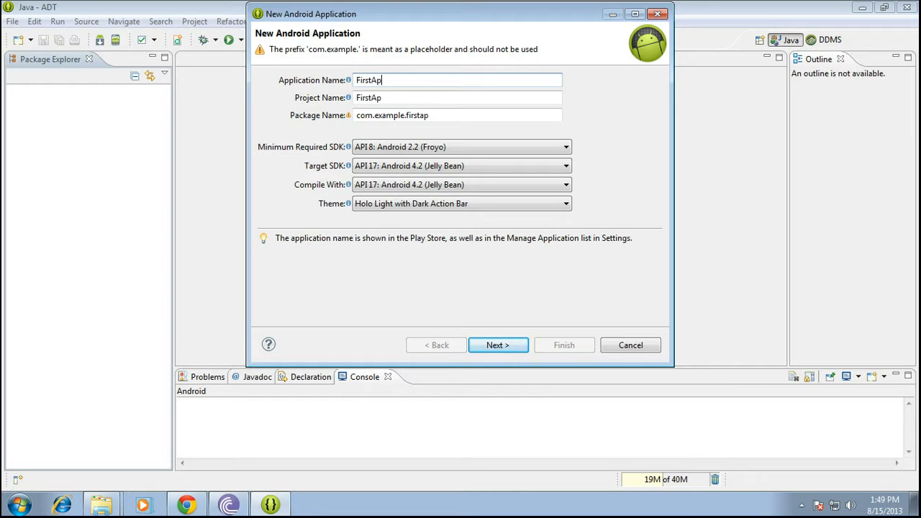
text(p)
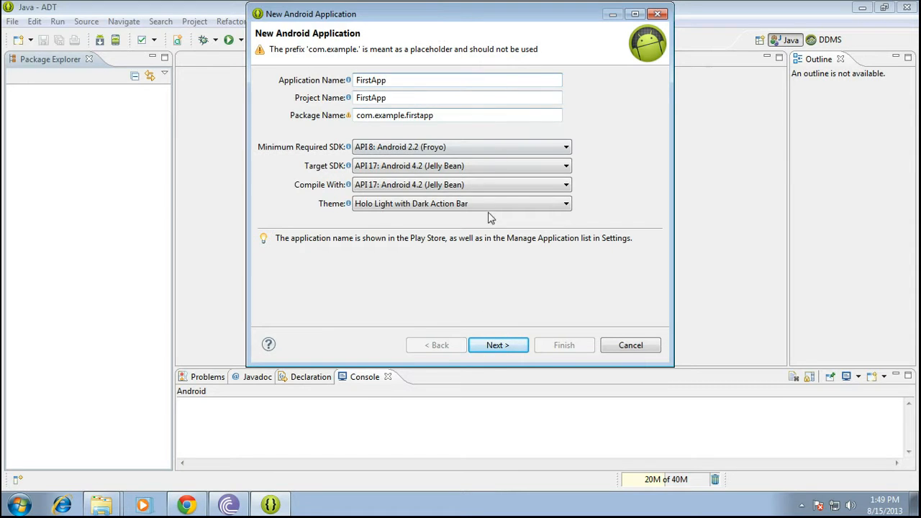
click(566, 146)
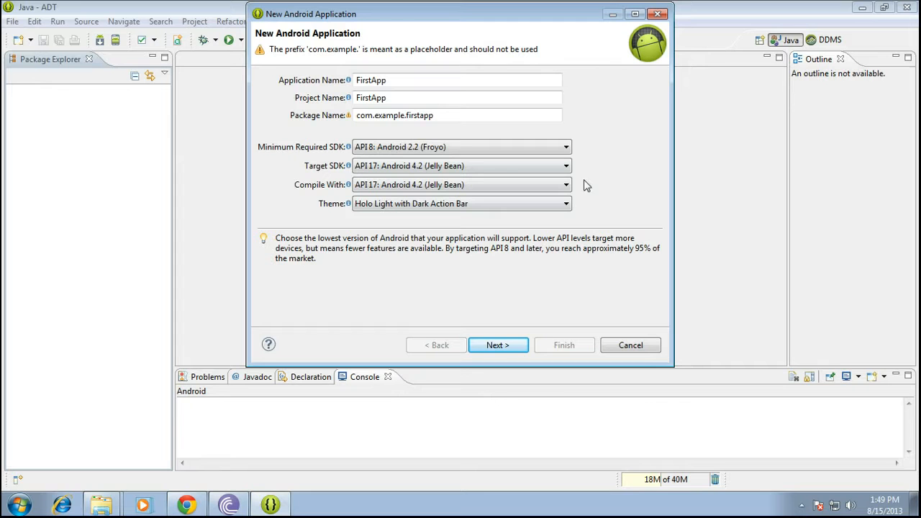
mouse_move(488, 147)
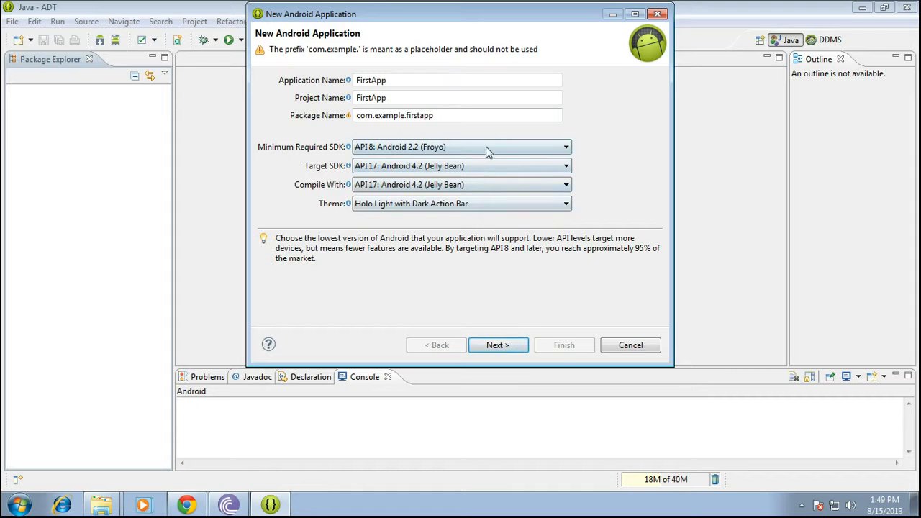
mouse_move(475, 172)
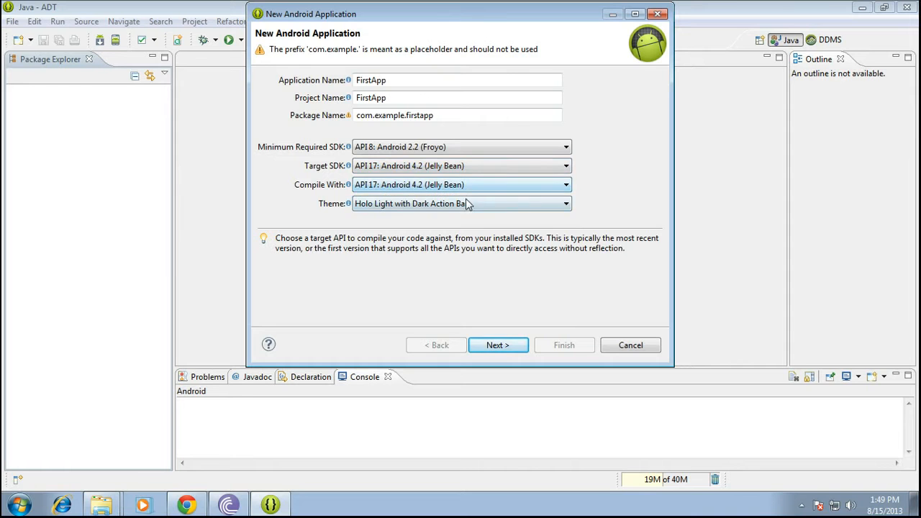
click(565, 166)
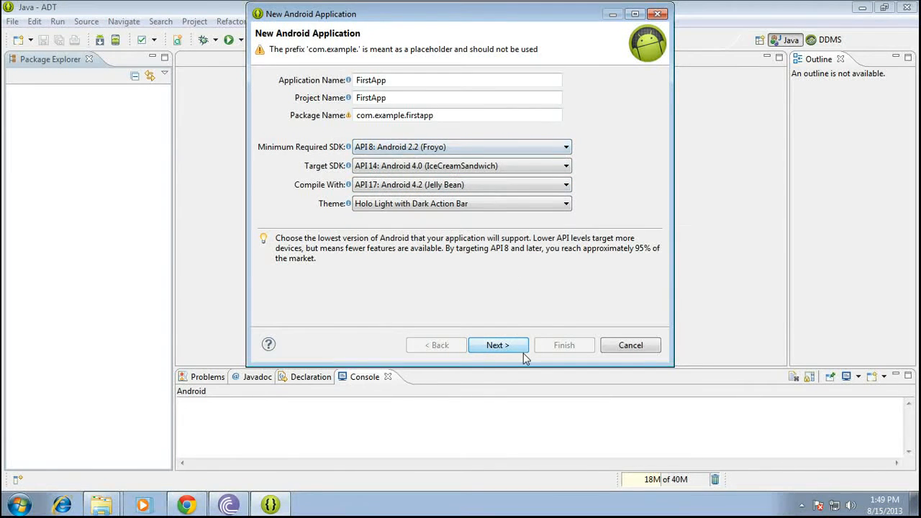
Step: Advance past project configuration to launcher icon setup and browse for an icon image
click(498, 345)
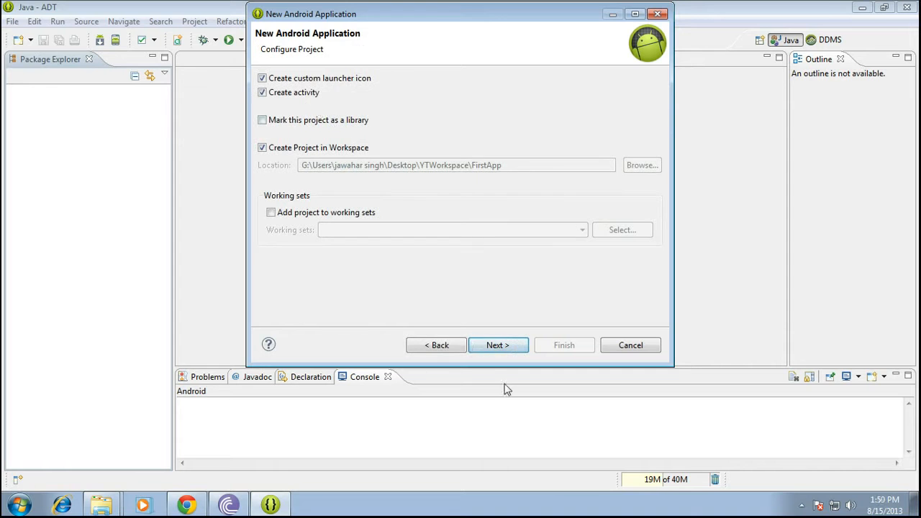
click(499, 345)
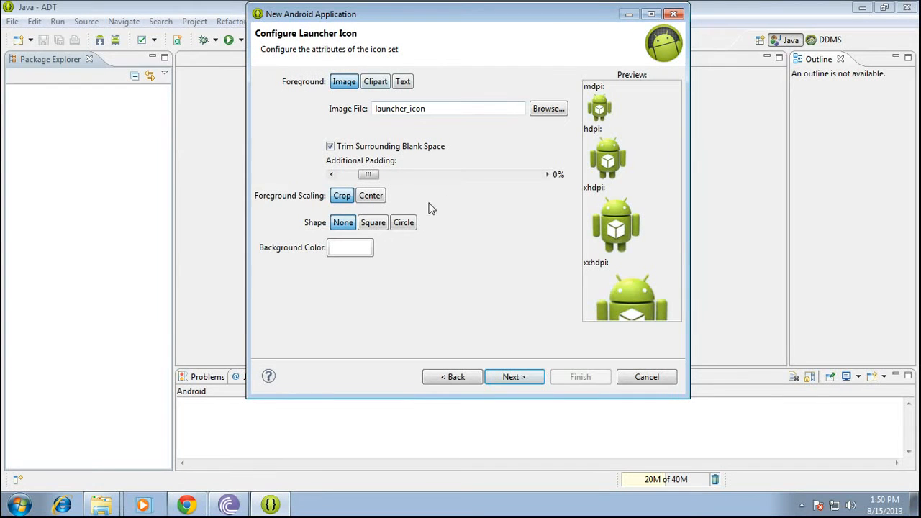
drag(368, 175, 372, 175)
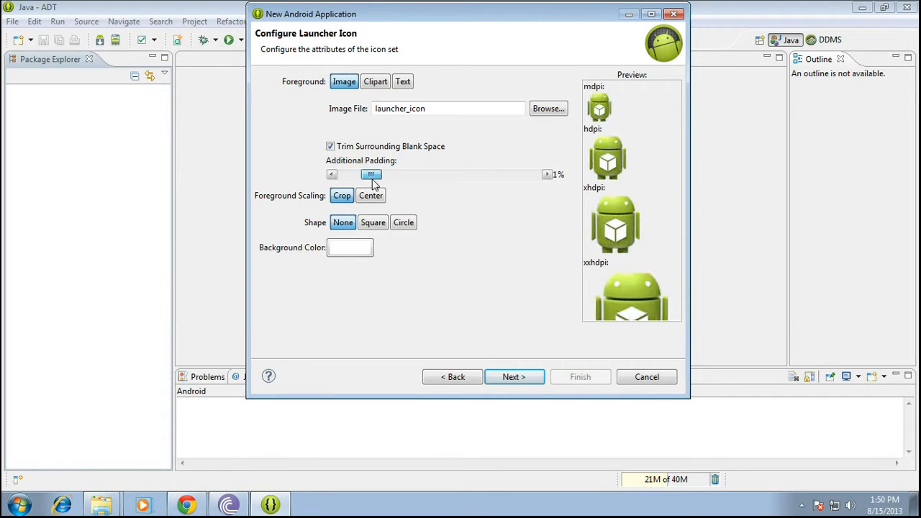
click(548, 108)
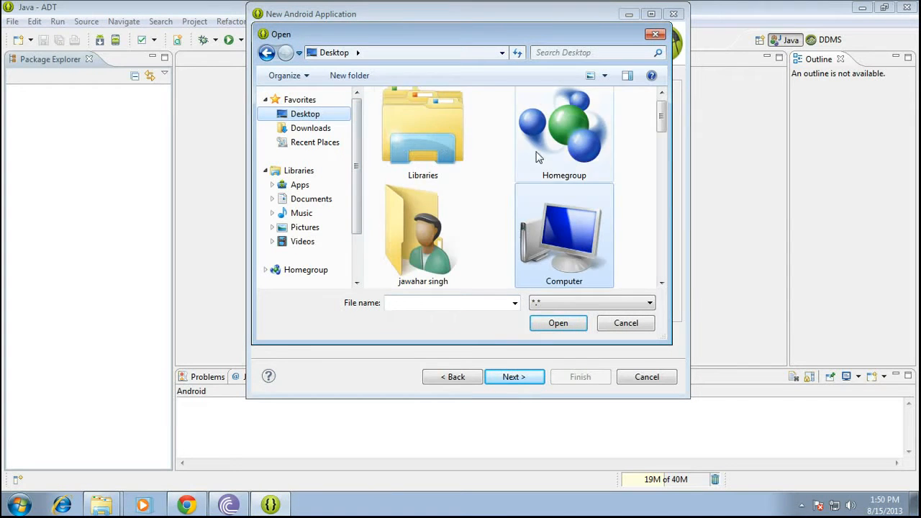
Step: Load the green Android image from the Desktop as the icon, with 5% padding
click(564, 234)
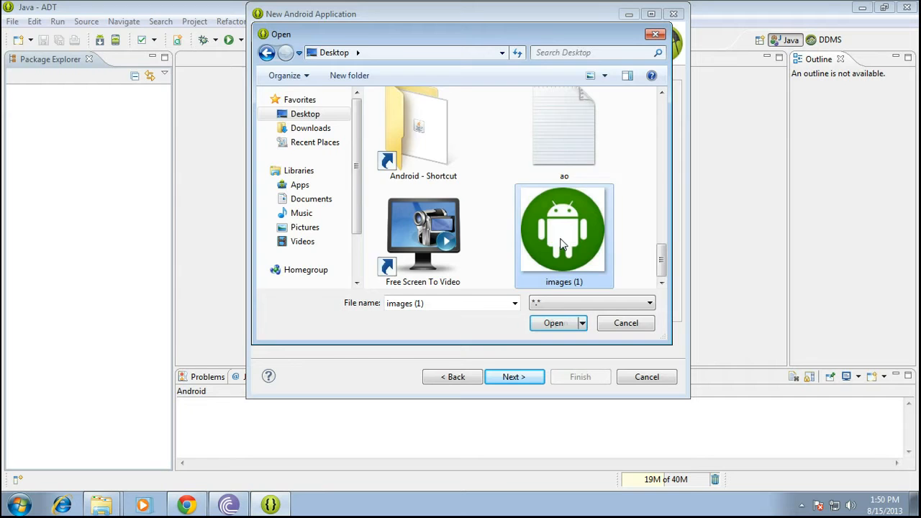
click(554, 323)
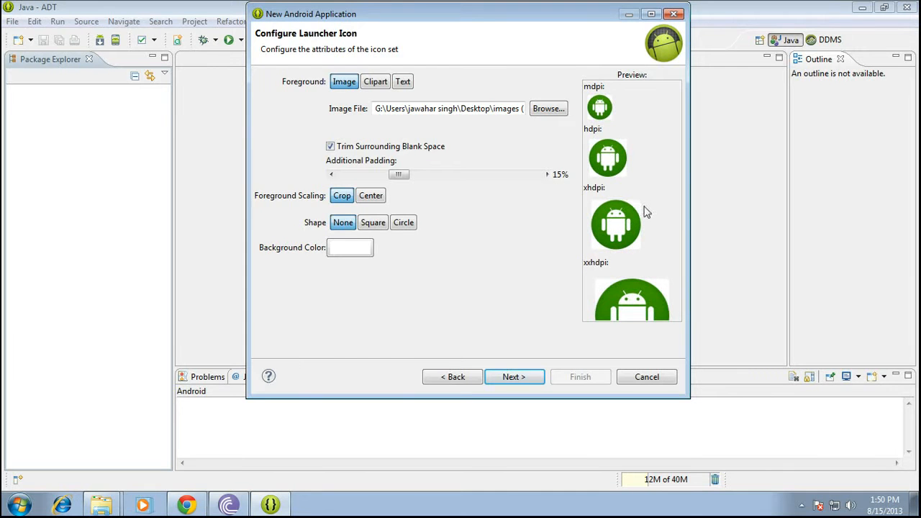
drag(399, 174, 458, 174)
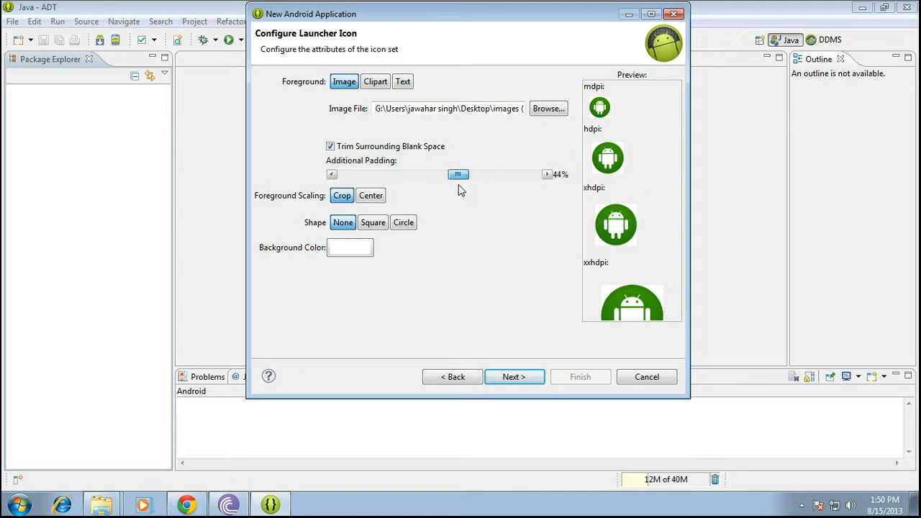
drag(458, 174, 391, 174)
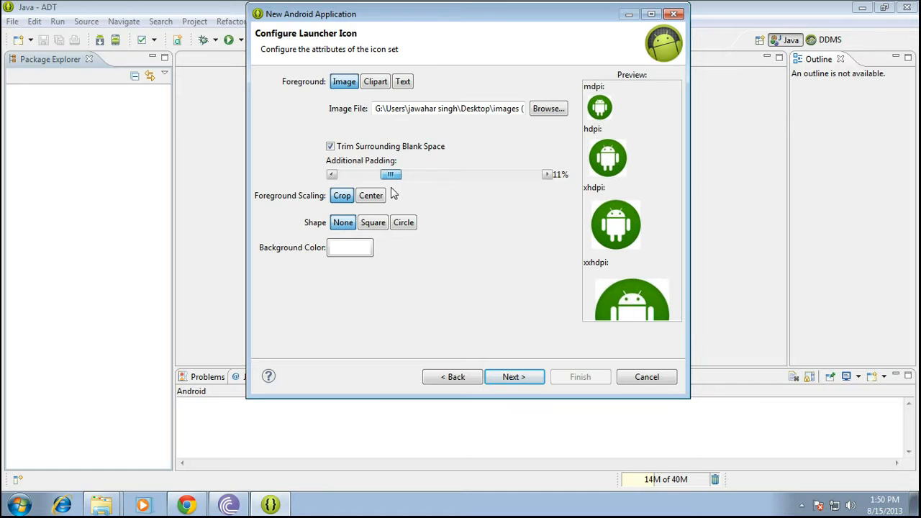
drag(390, 174, 413, 174)
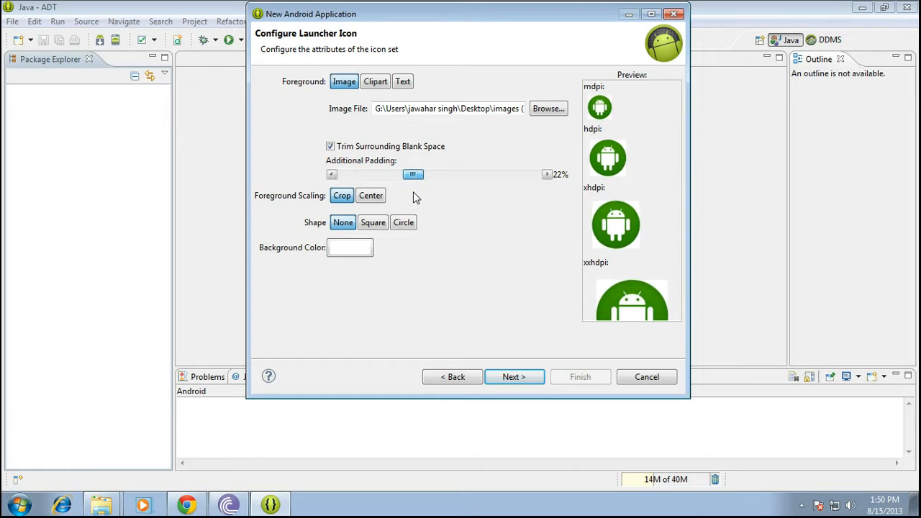
drag(413, 174, 384, 174)
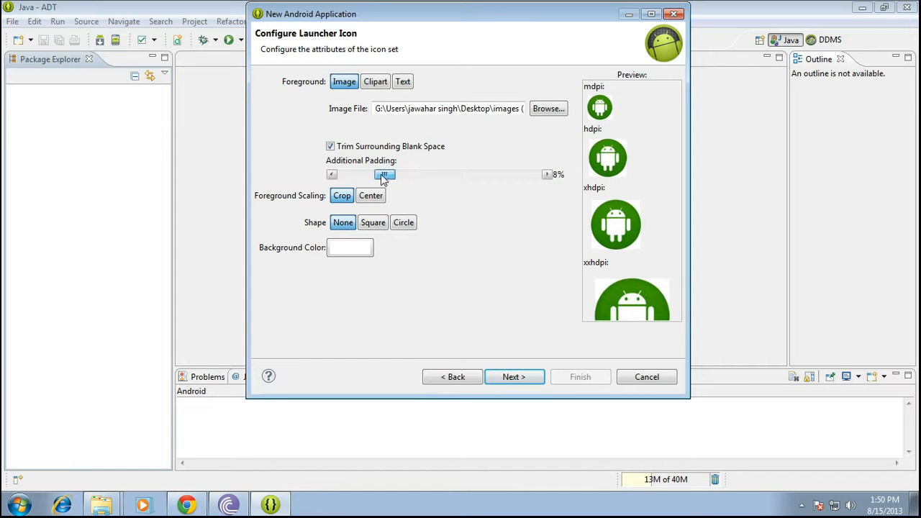
drag(385, 174, 369, 174)
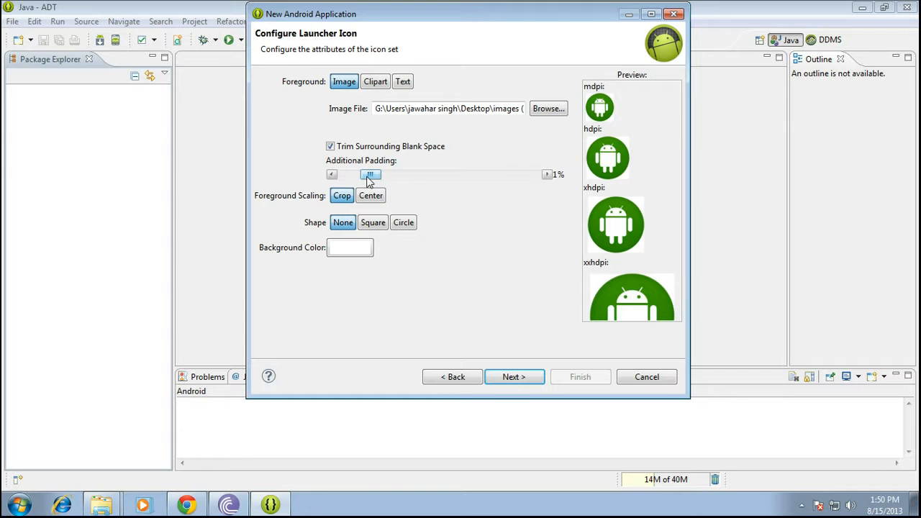
drag(370, 174, 384, 175)
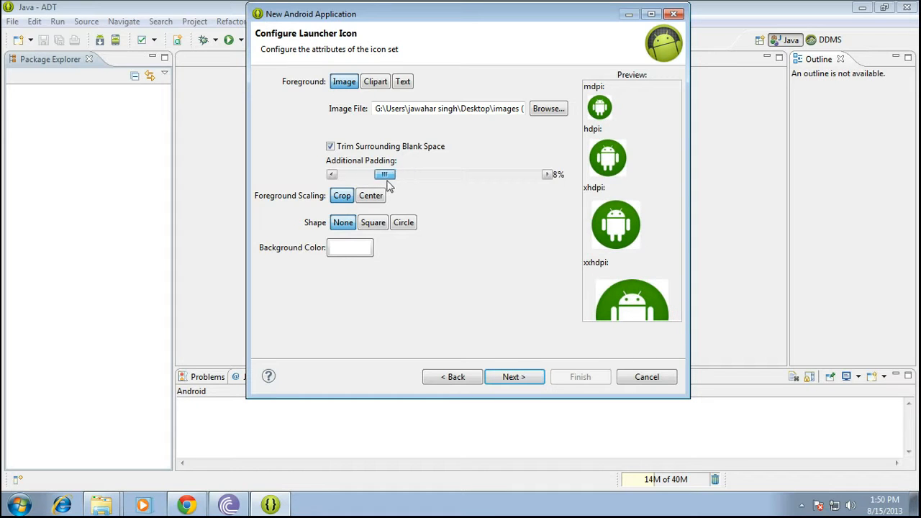
drag(385, 175, 379, 174)
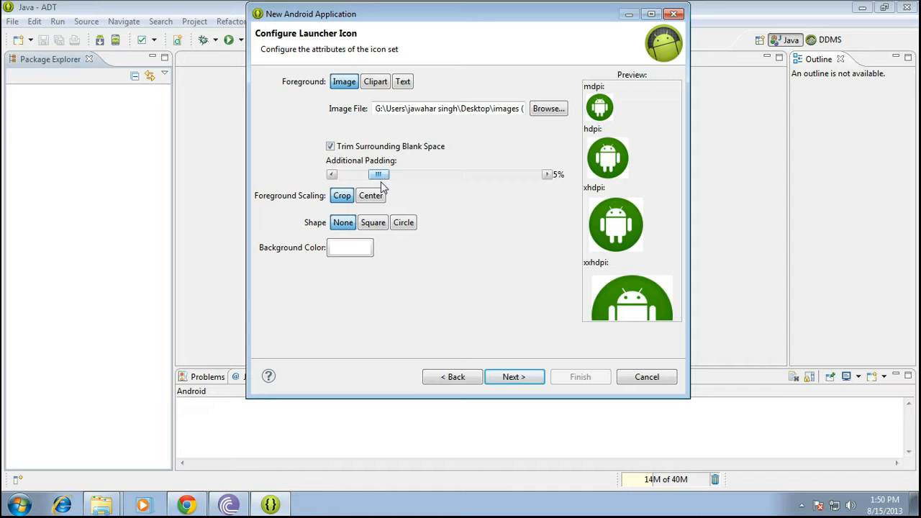
Step: Preview the clip art and text foreground options for the launcher icon
click(374, 81)
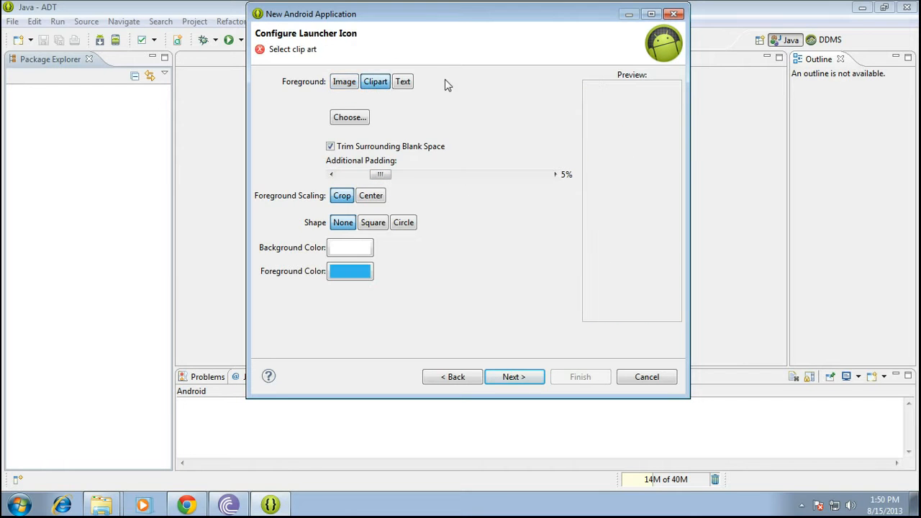
click(402, 82)
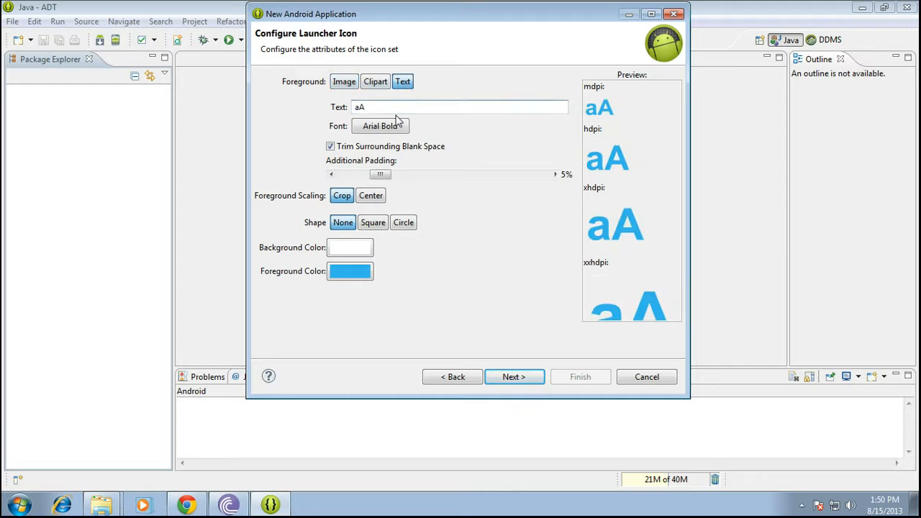
triple_click(461, 107)
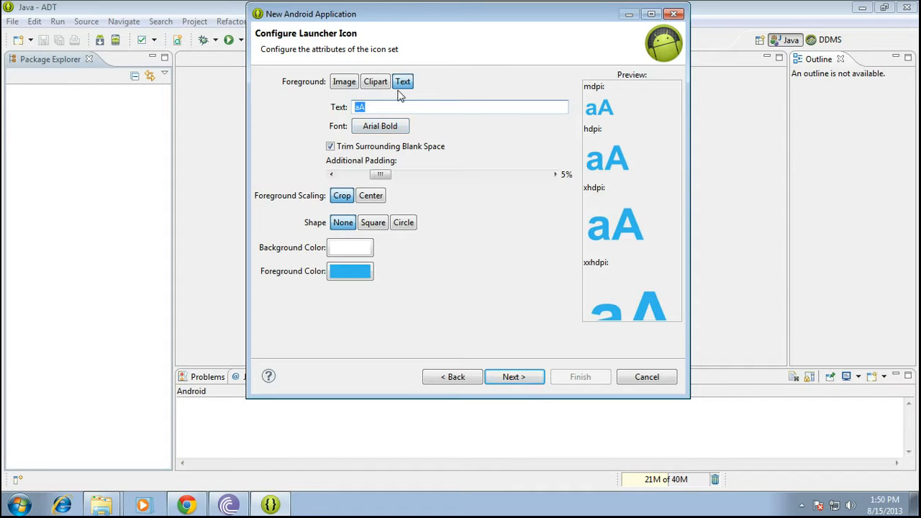
click(343, 81)
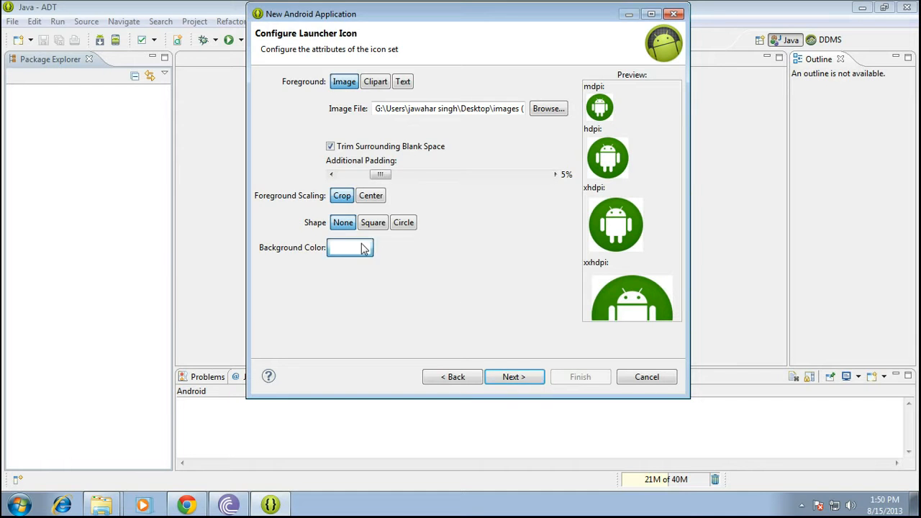
Step: Set the icon background colour to dark navy and reopen the colour chooser
click(350, 247)
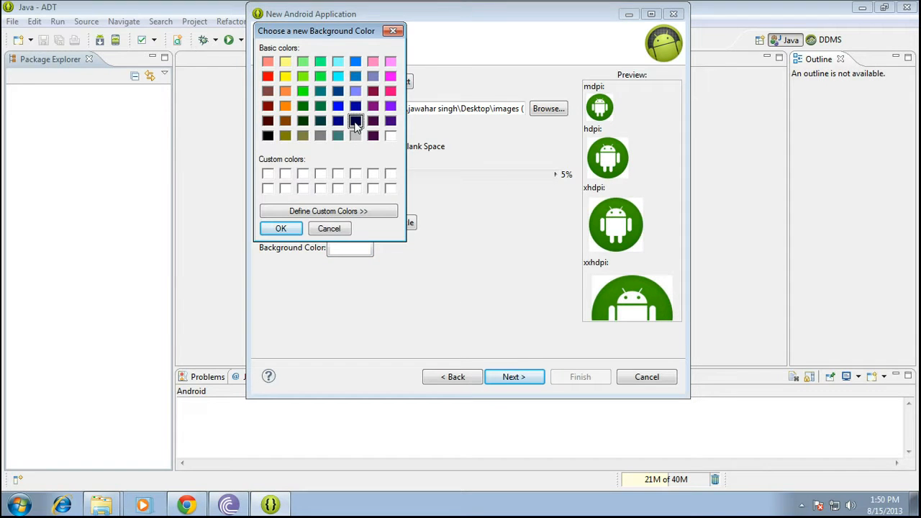
click(355, 120)
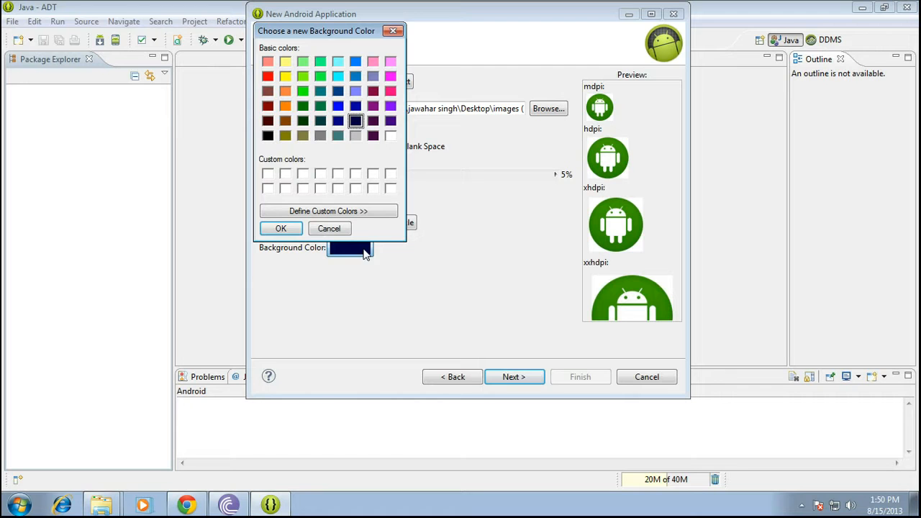
click(281, 228)
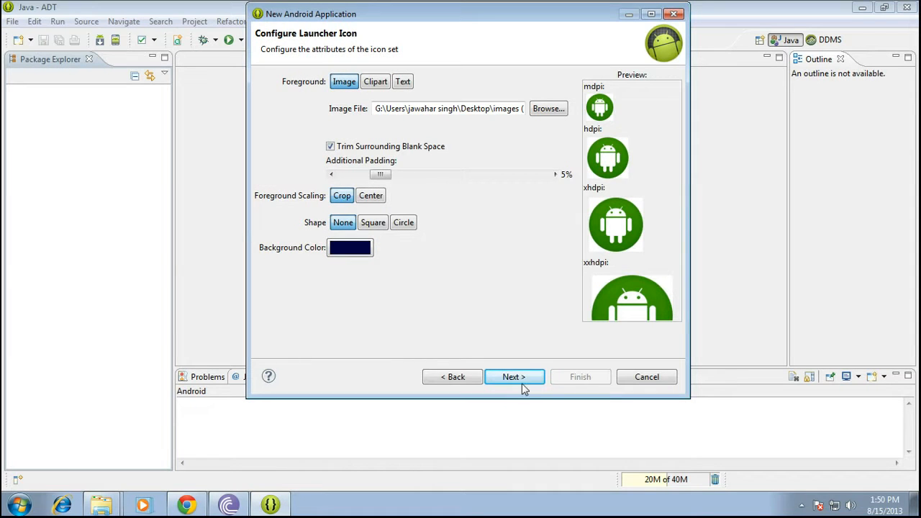
click(350, 247)
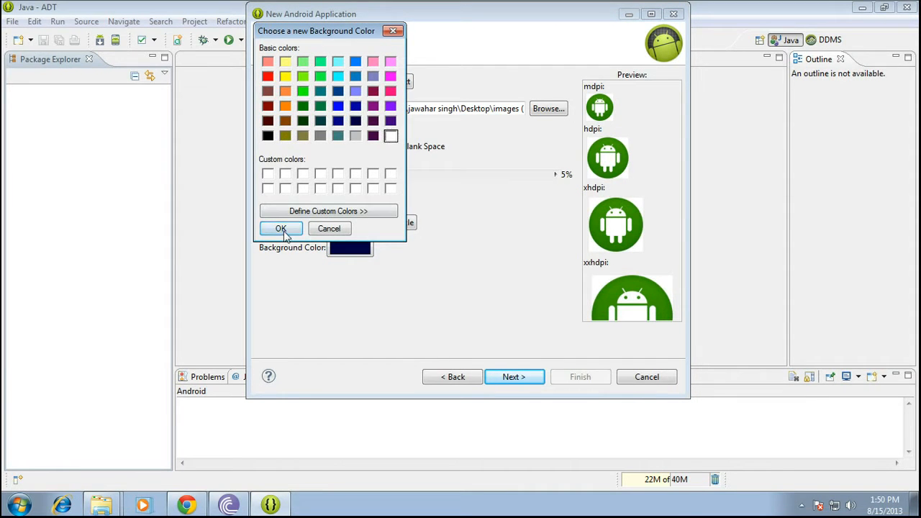
Step: Confirm the background colour and finish with Blank Activity MainActivity and activity_main
click(281, 228)
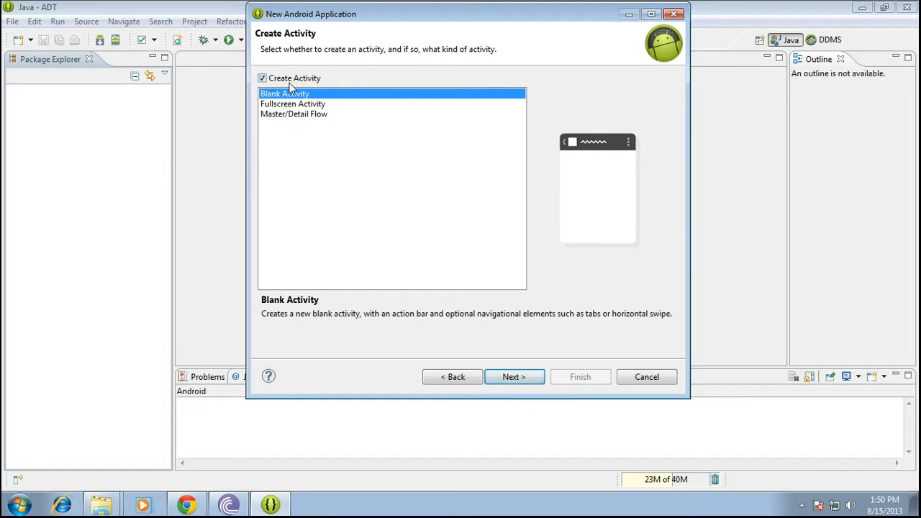
click(514, 377)
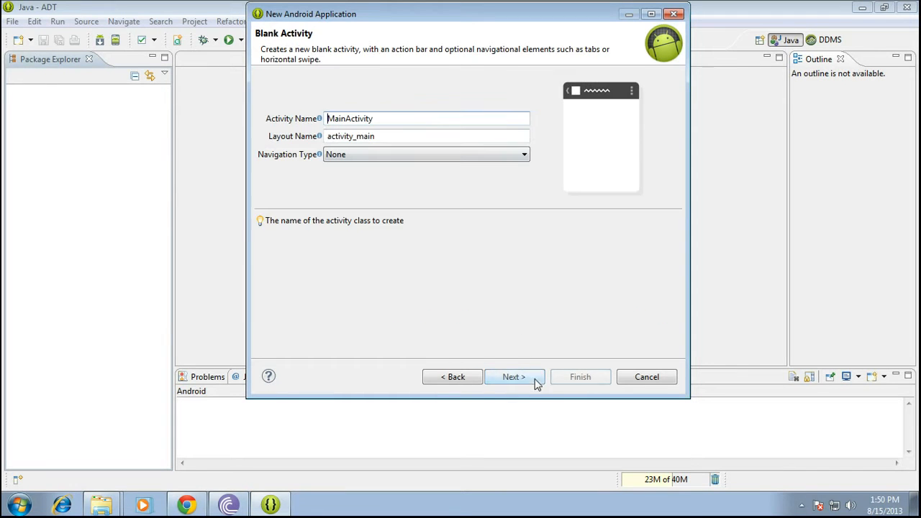
click(513, 376)
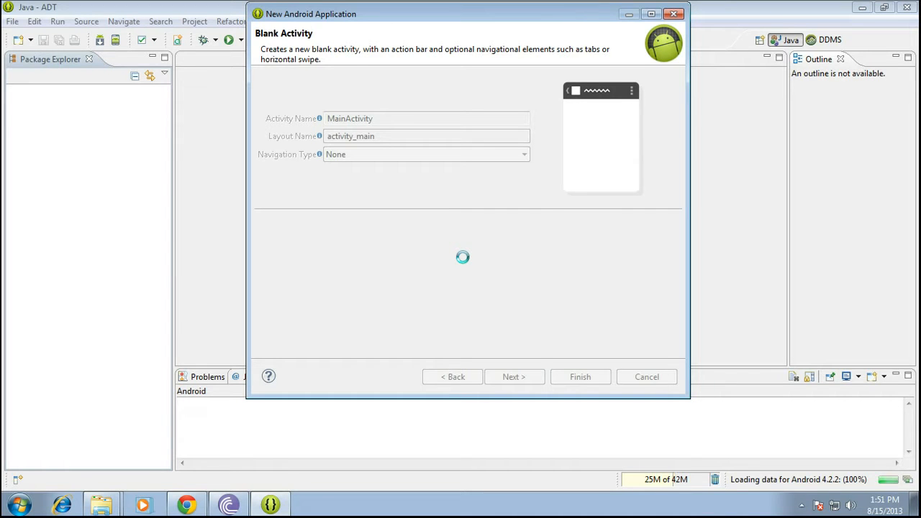
click(580, 377)
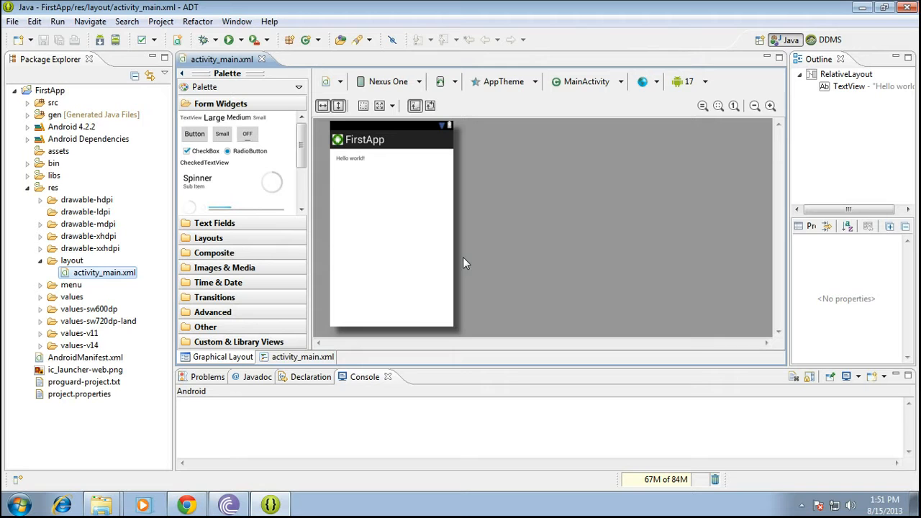
click(770, 105)
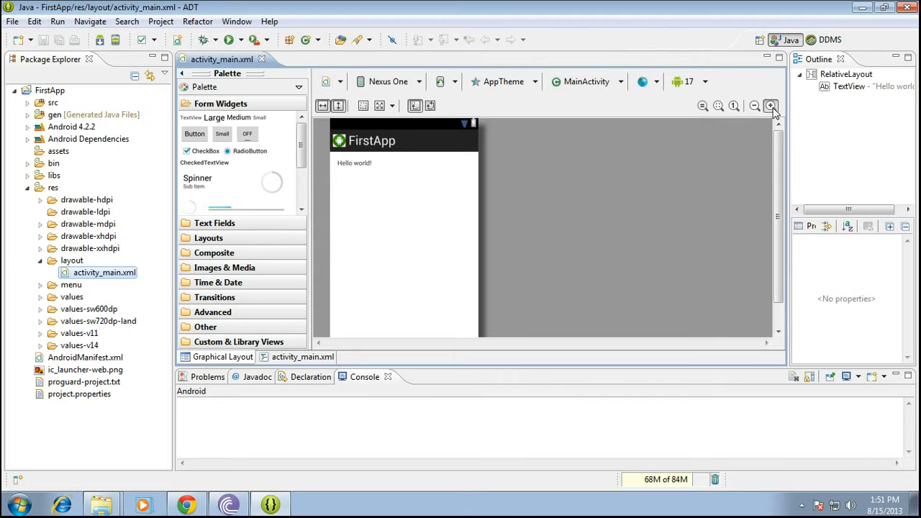
click(770, 106)
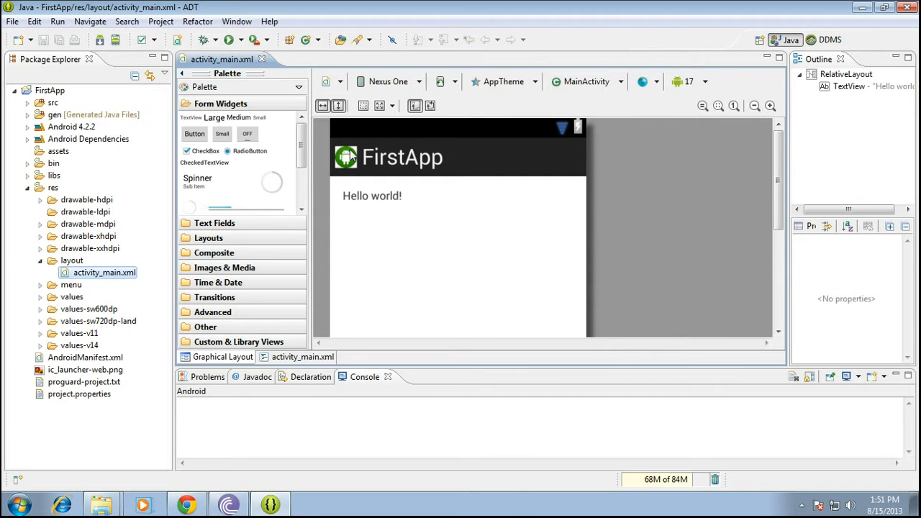
mouse_move(430, 171)
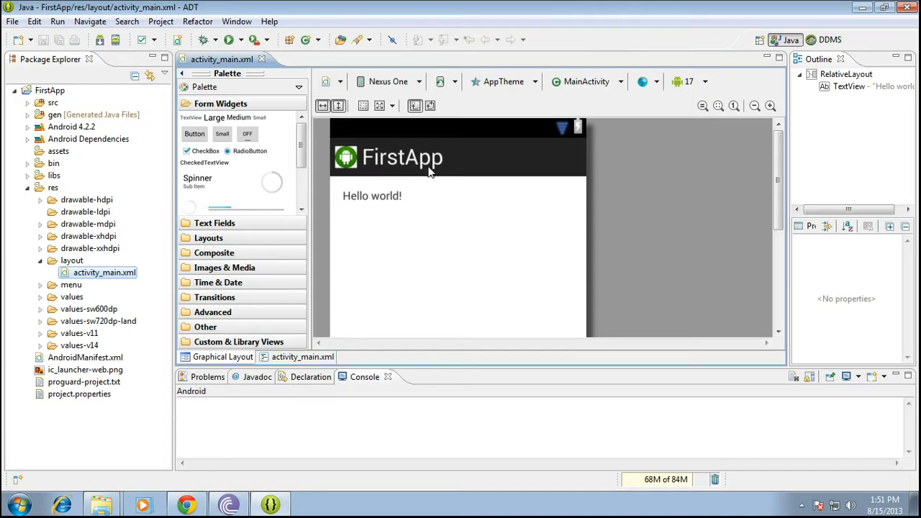
mouse_move(410, 214)
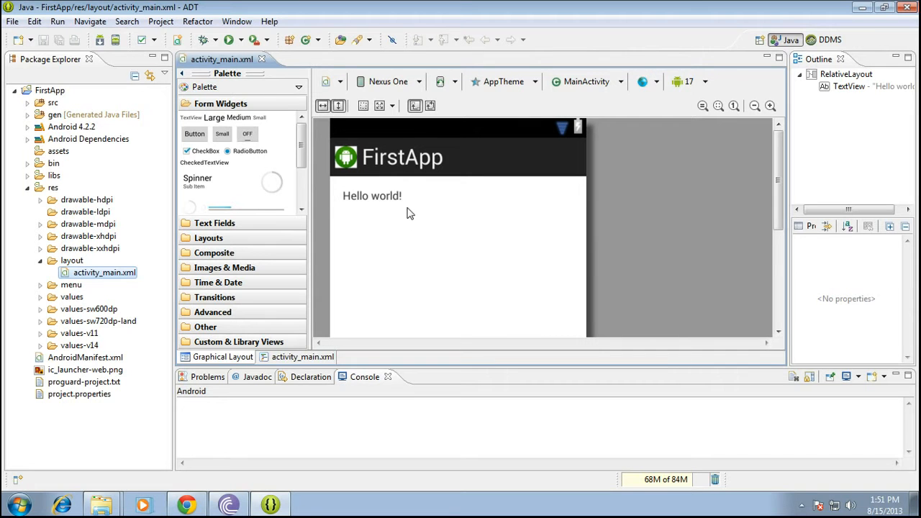
click(371, 196)
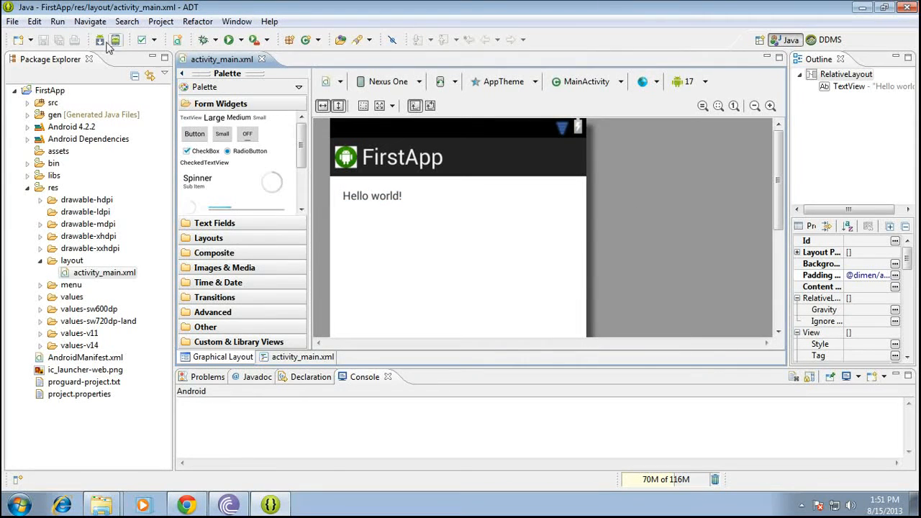
mouse_move(686, 210)
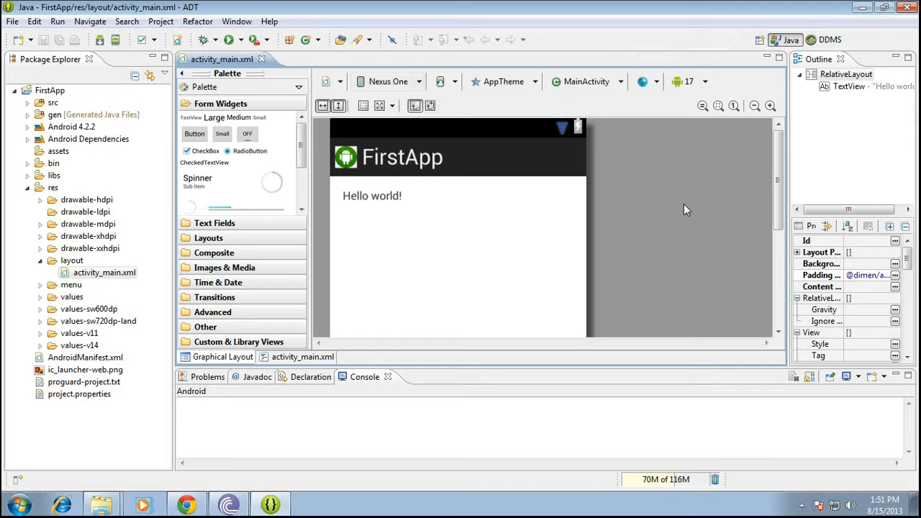
Step: Copy the default debug keystore path from Preferences > Android > Build
click(237, 20)
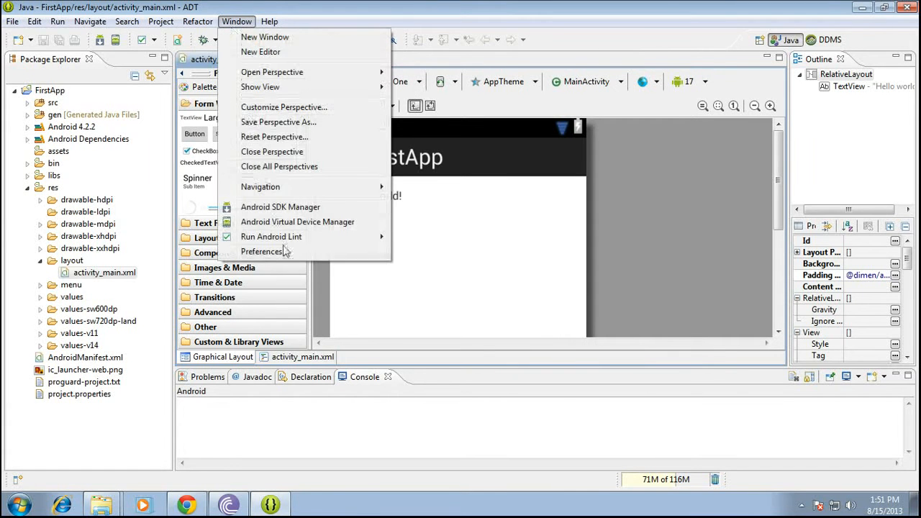
click(263, 252)
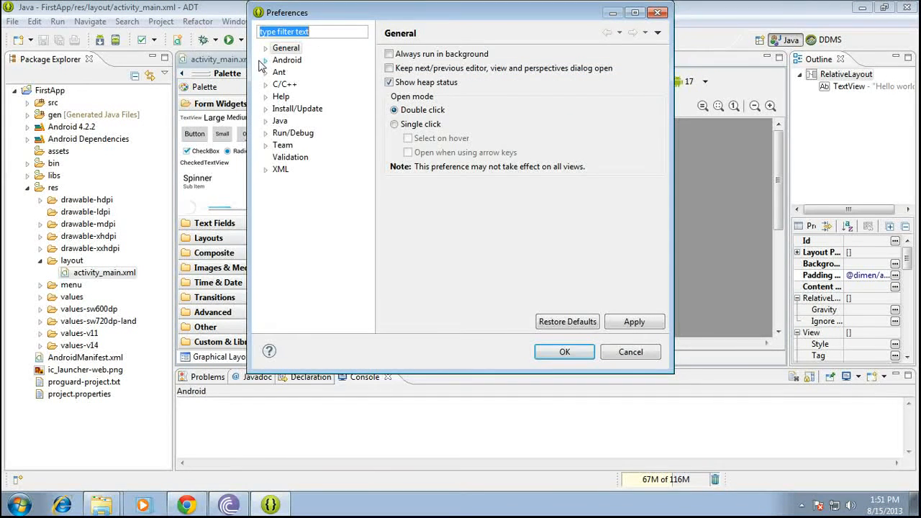
click(266, 60)
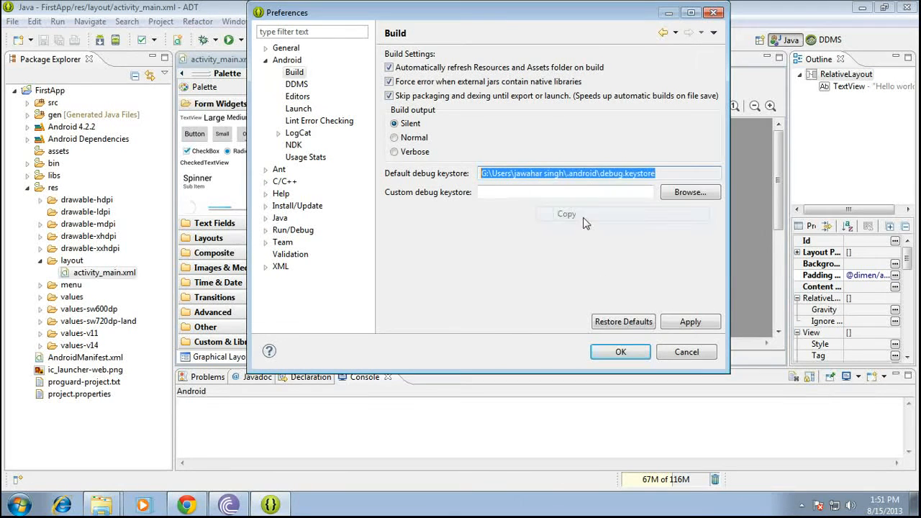
click(620, 352)
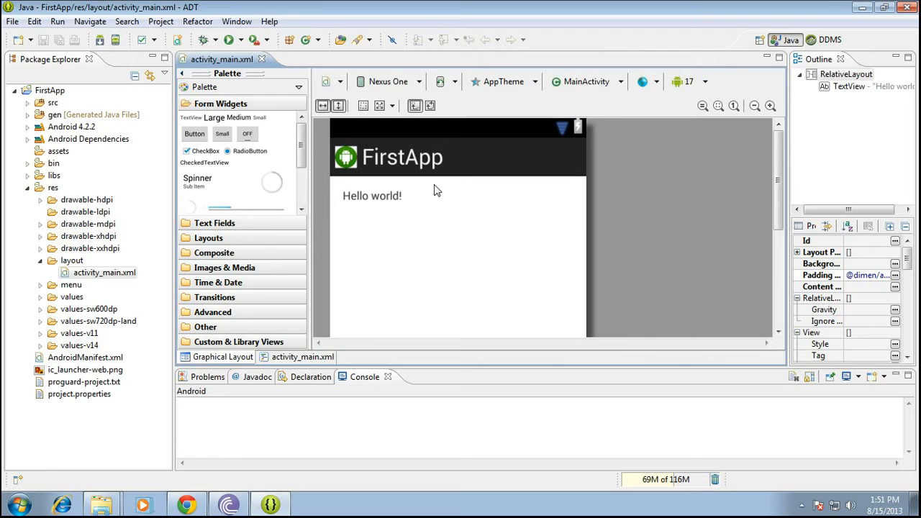
Step: Launch Export Android Application for FirstApp and pass its project checks to reach keystore selection
click(11, 21)
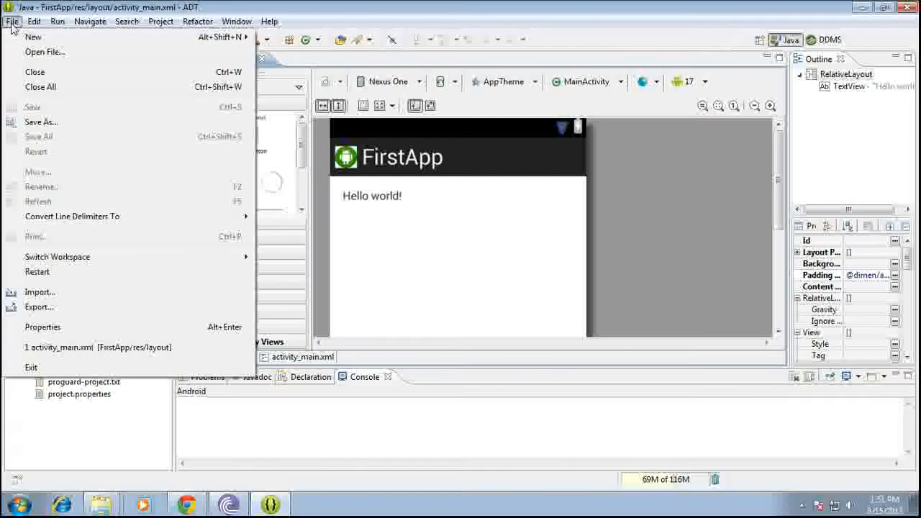
mouse_move(41, 121)
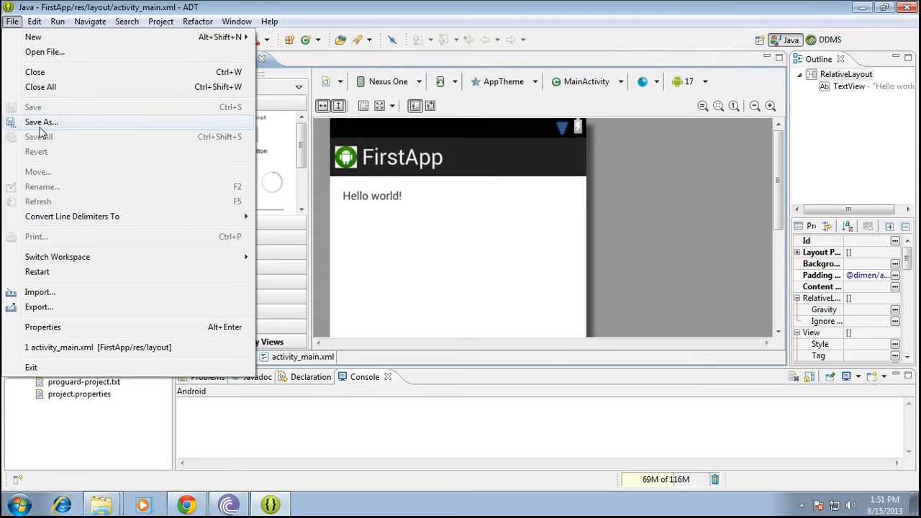
click(39, 307)
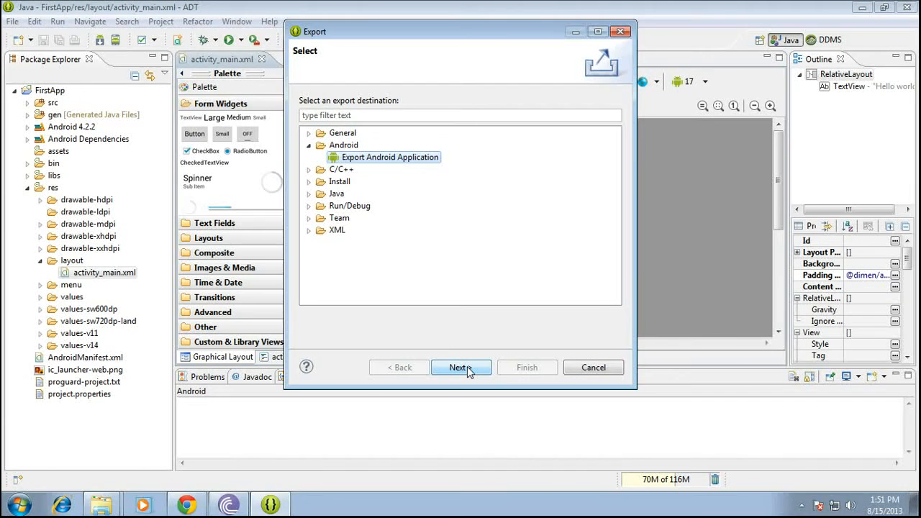
click(461, 367)
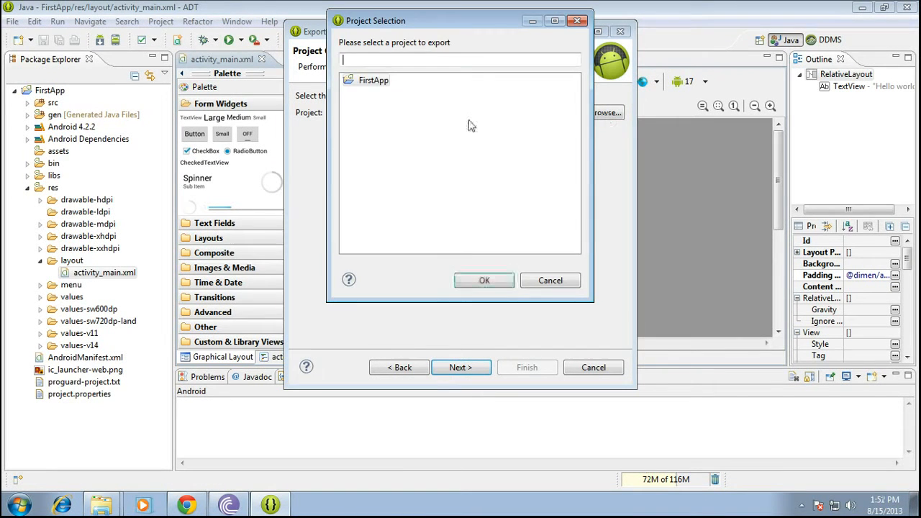
click(483, 280)
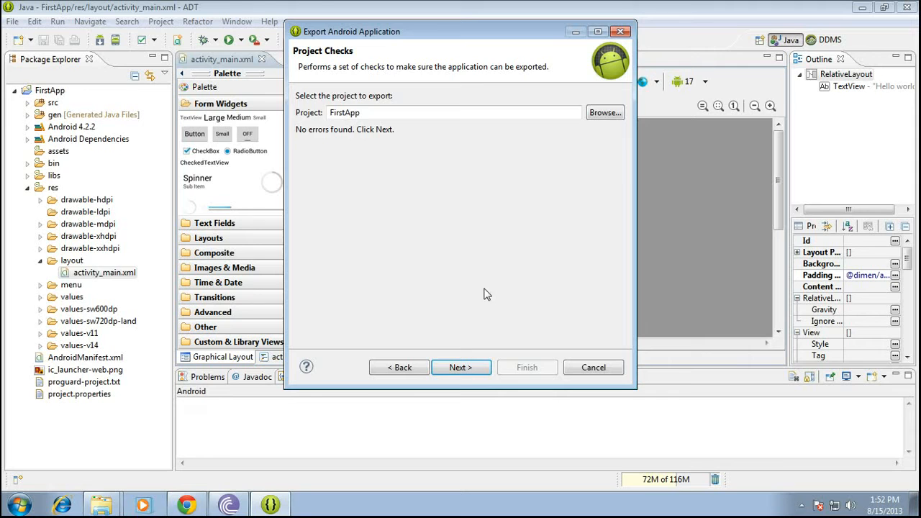
click(461, 368)
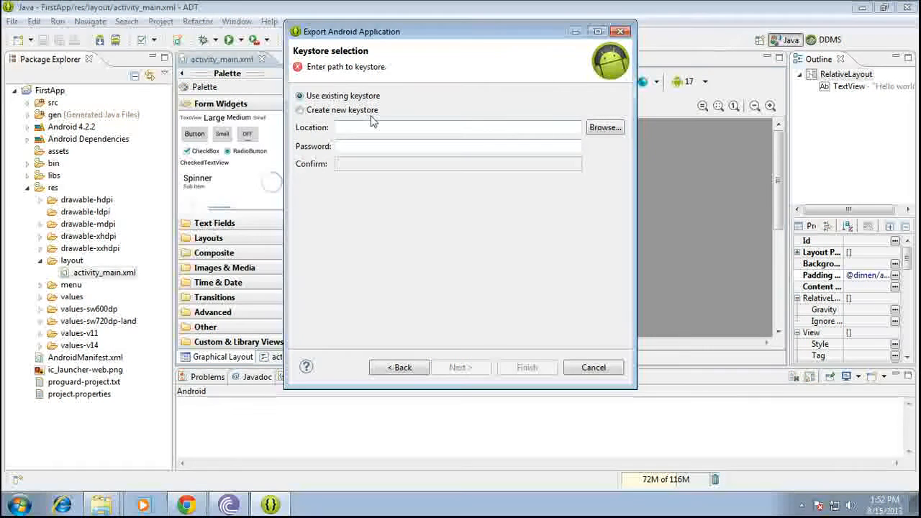
Step: Sign with keystore G:\Users\jawahar singh\.android\debug.keystore and the alias 'key' with its password
click(457, 127)
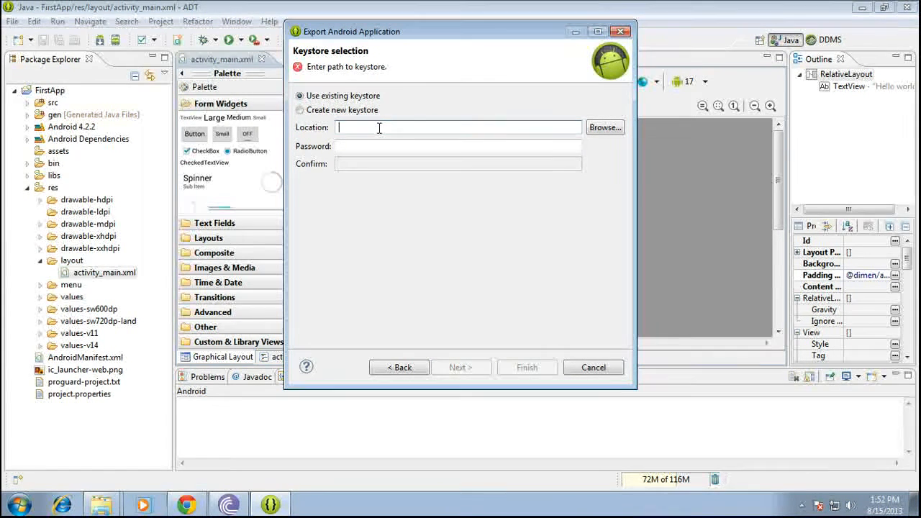
text(G:\Users\jawahar singh\.android\debug.keystore)
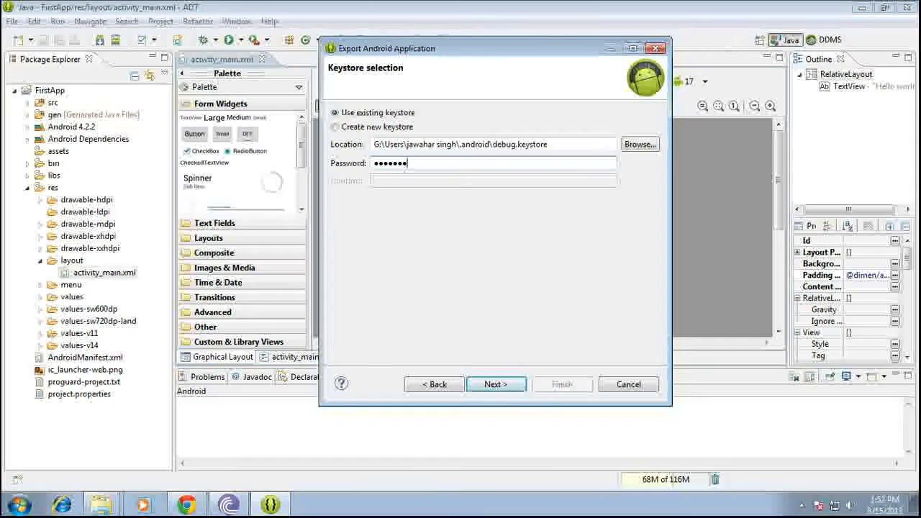
click(496, 384)
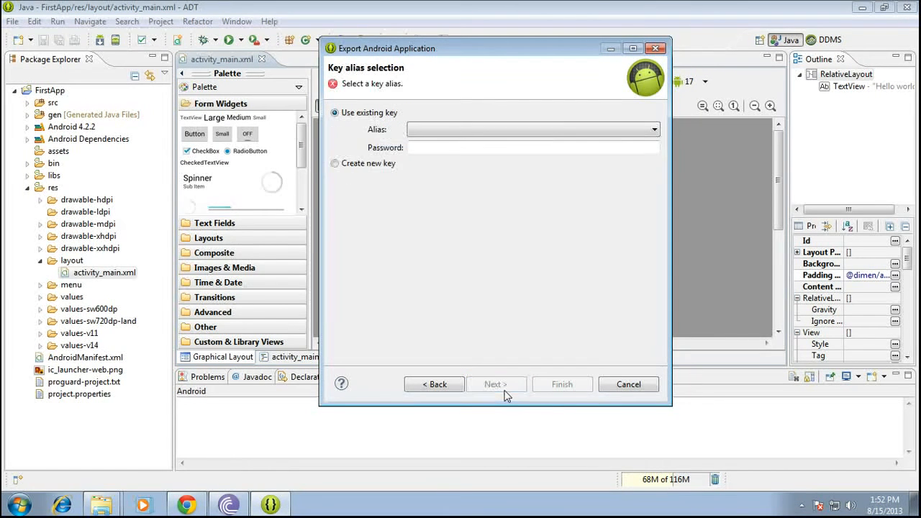
click(653, 129)
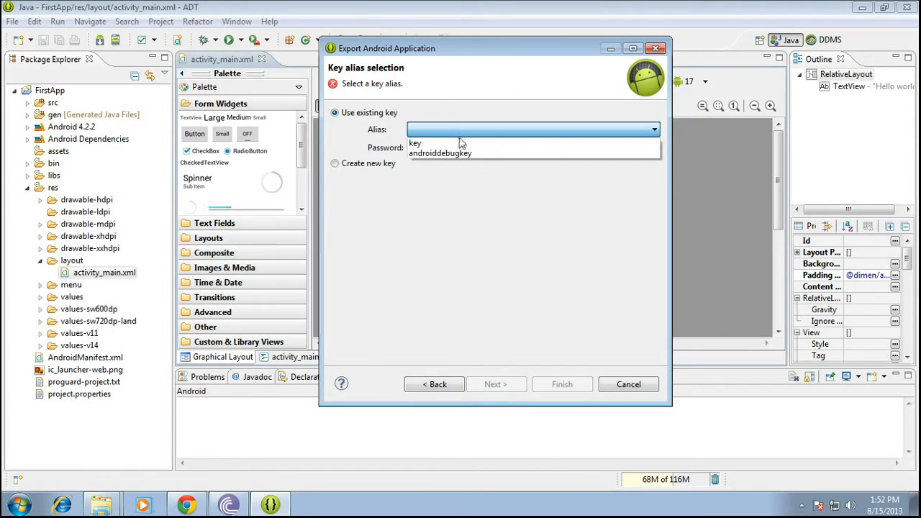
mouse_move(460, 154)
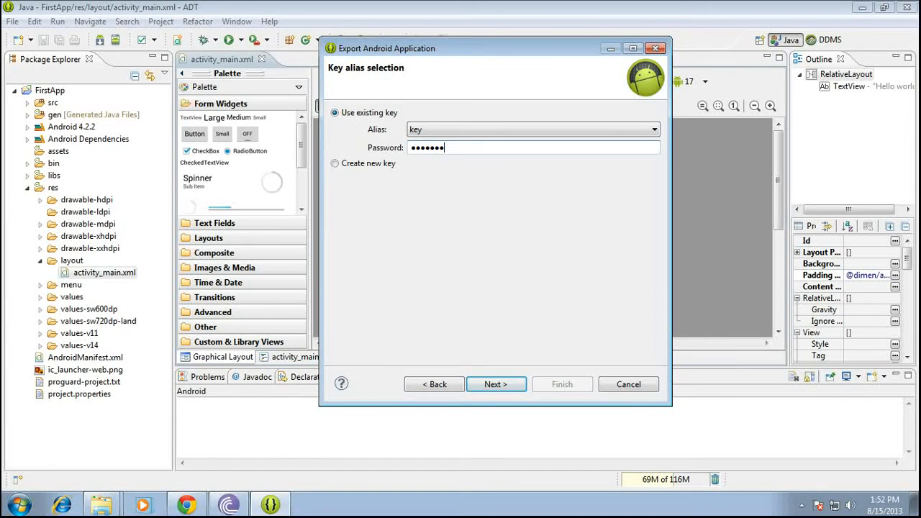
click(496, 384)
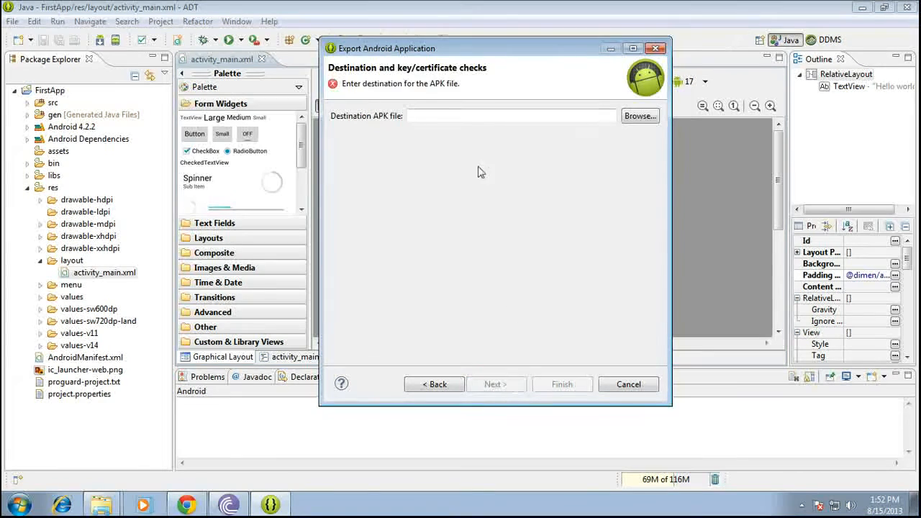
mouse_move(639, 115)
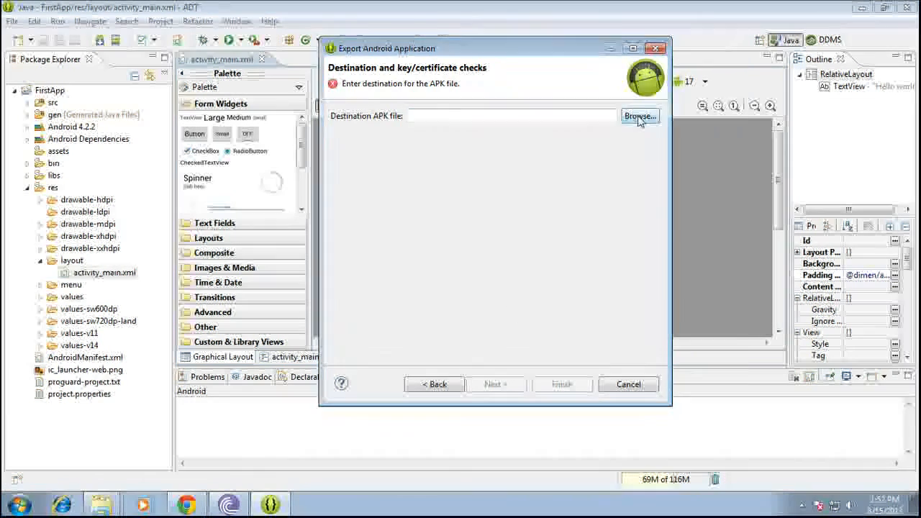
Step: Save the signed APK as FirstApp on the Desktop, finish the export, and minimize Eclipse
click(639, 116)
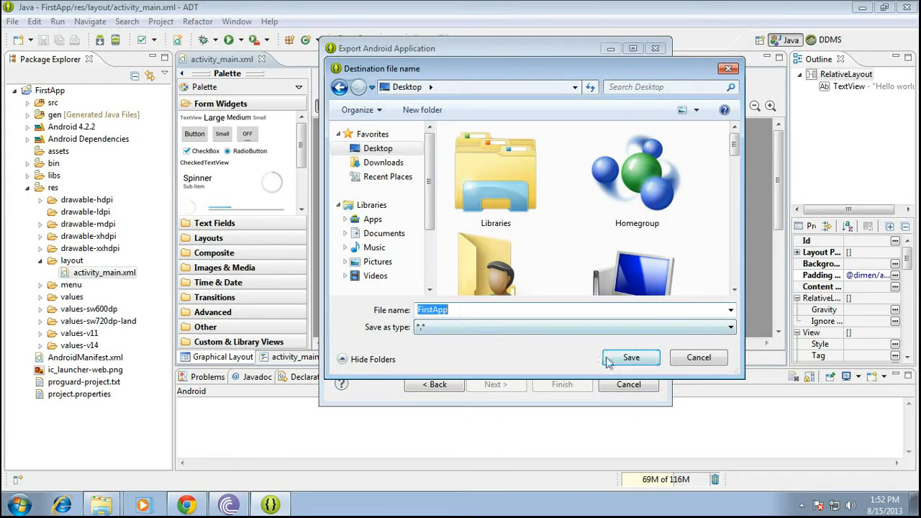
click(630, 358)
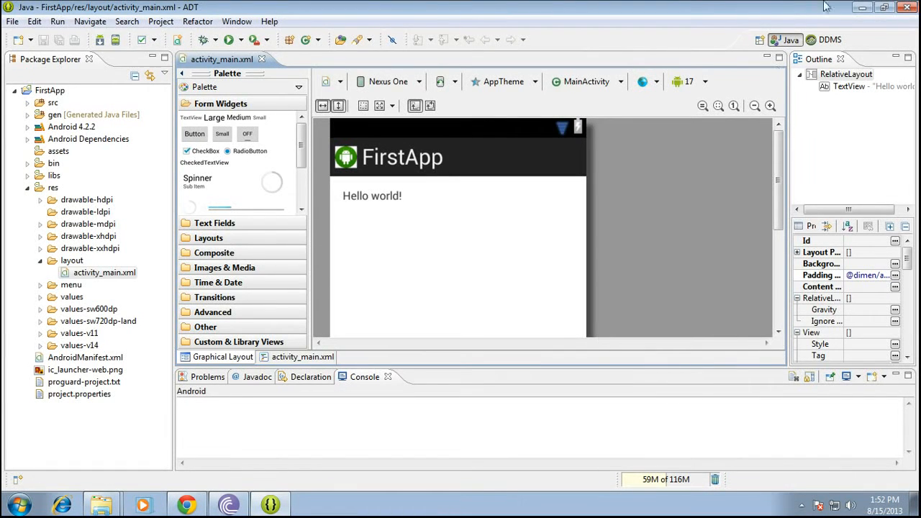
click(862, 7)
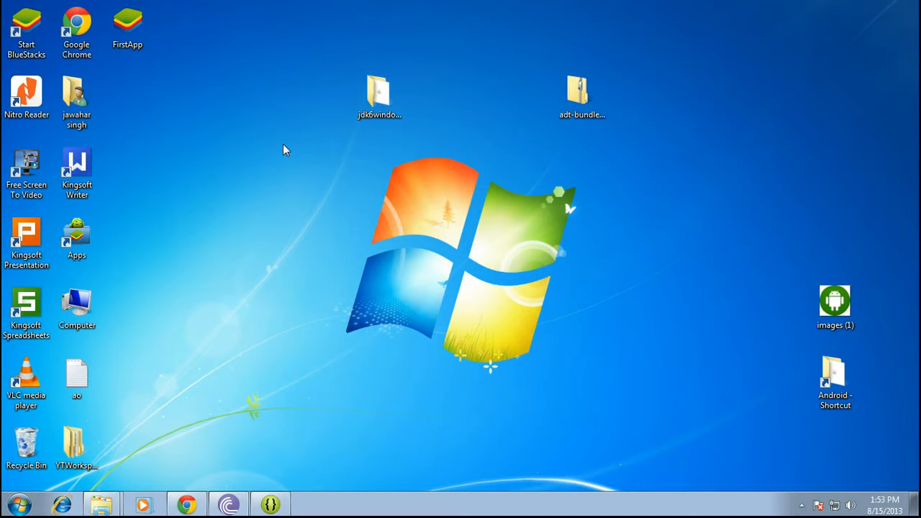
Step: Drag the FirstApp APK icon beside the left desktop icons, then open and dismiss BlueStacks' options menu
drag(128, 27, 398, 202)
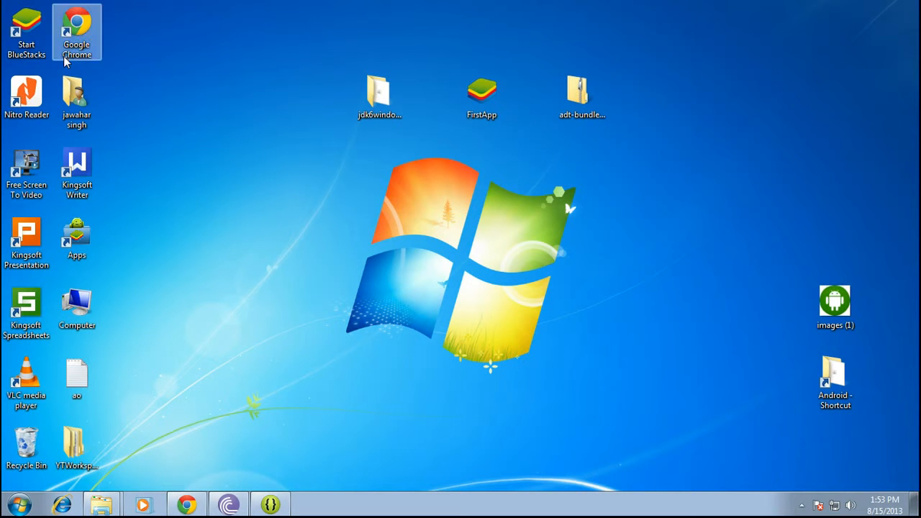
mouse_move(192, 164)
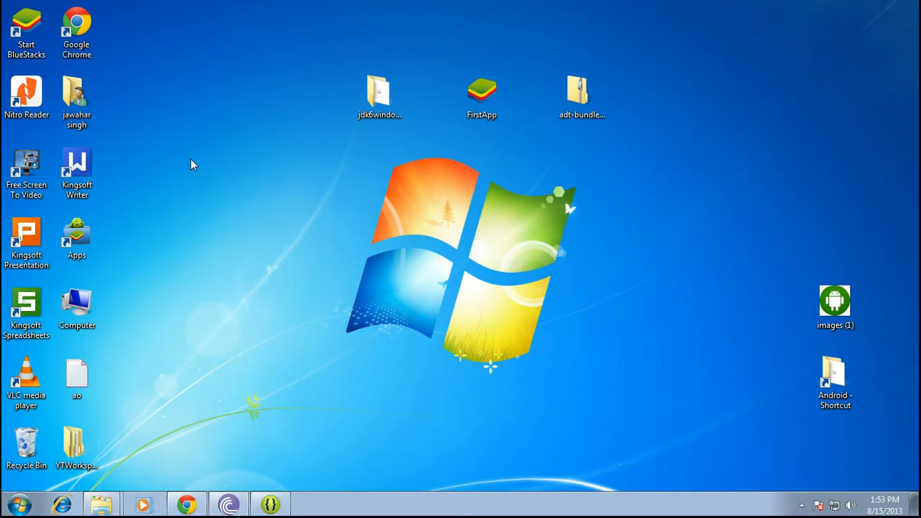
drag(481, 90, 339, 36)
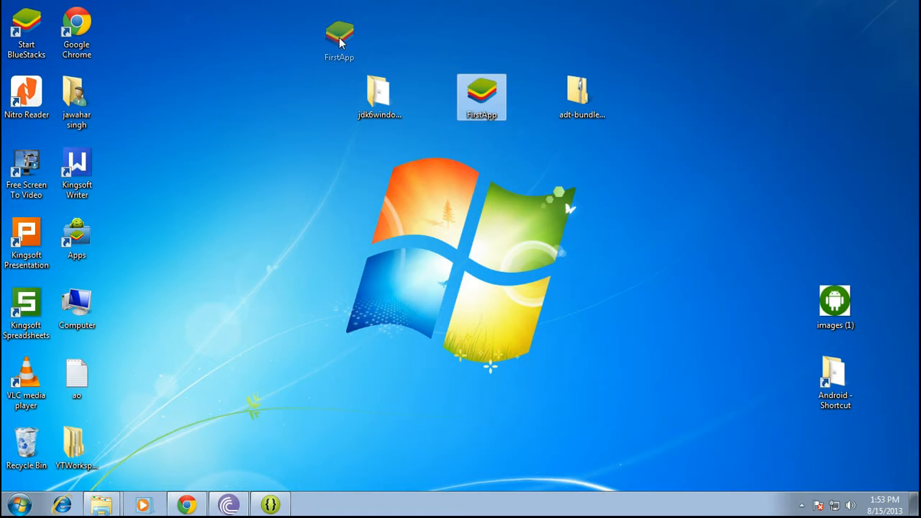
drag(340, 33, 229, 97)
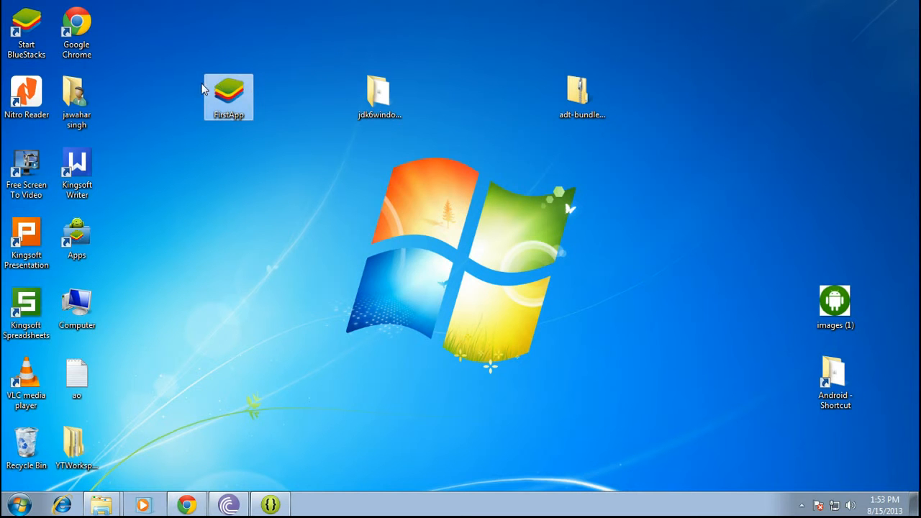
mouse_move(229, 97)
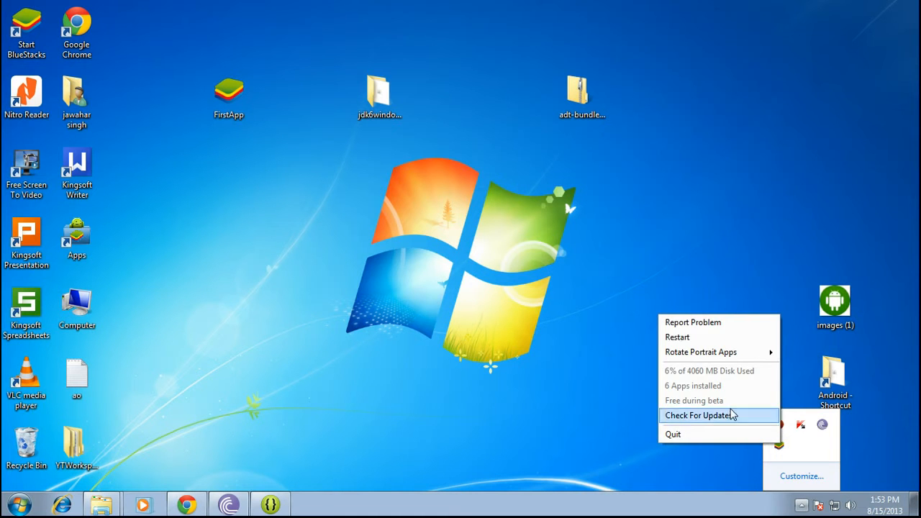
click(292, 183)
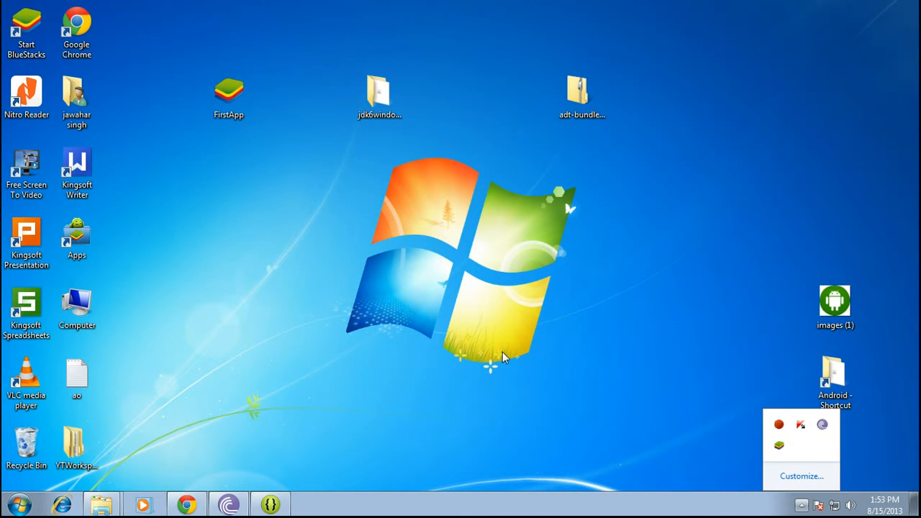
mouse_move(205, 219)
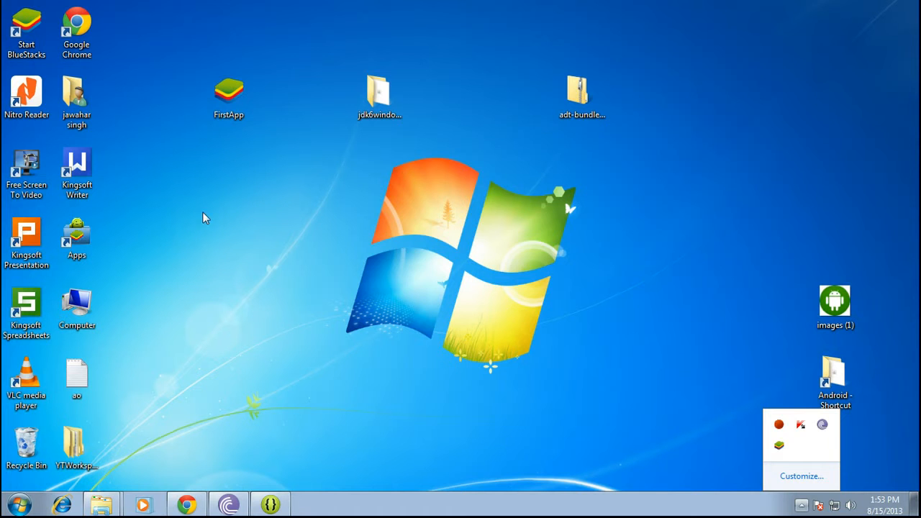
mouse_move(439, 250)
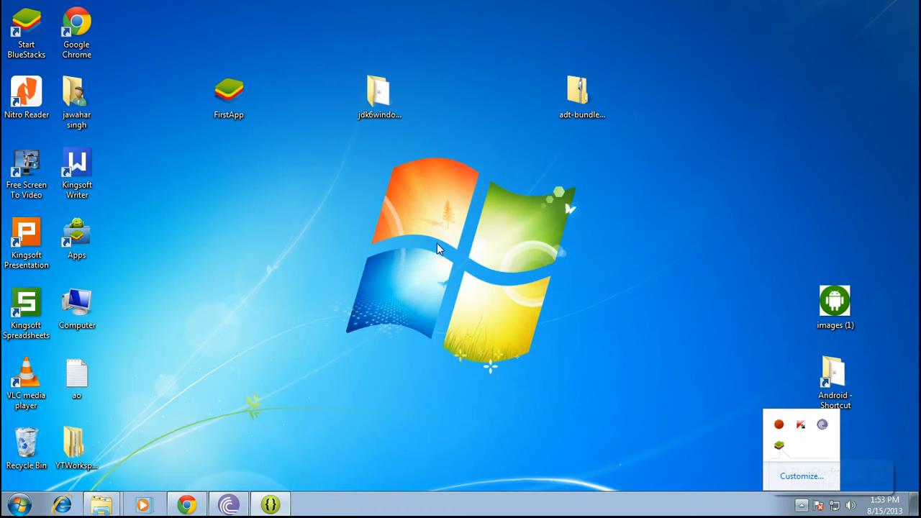
click(19, 503)
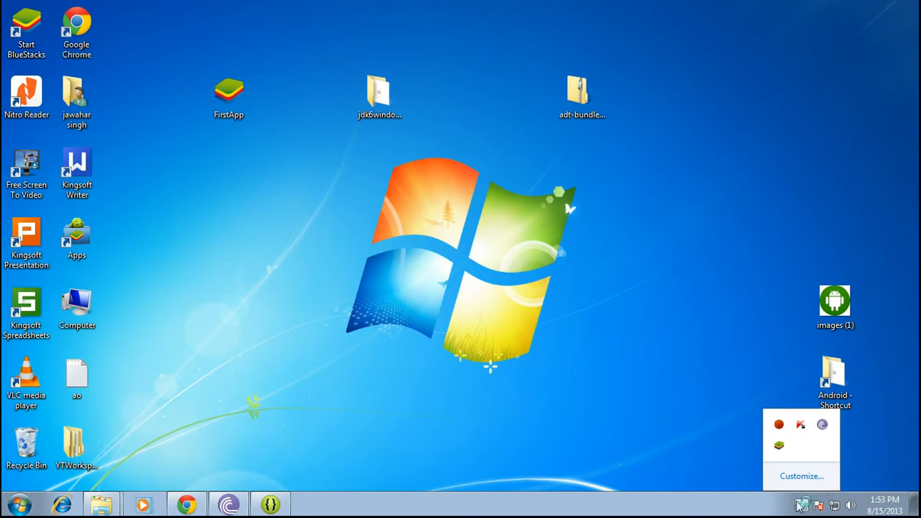
mouse_move(580, 389)
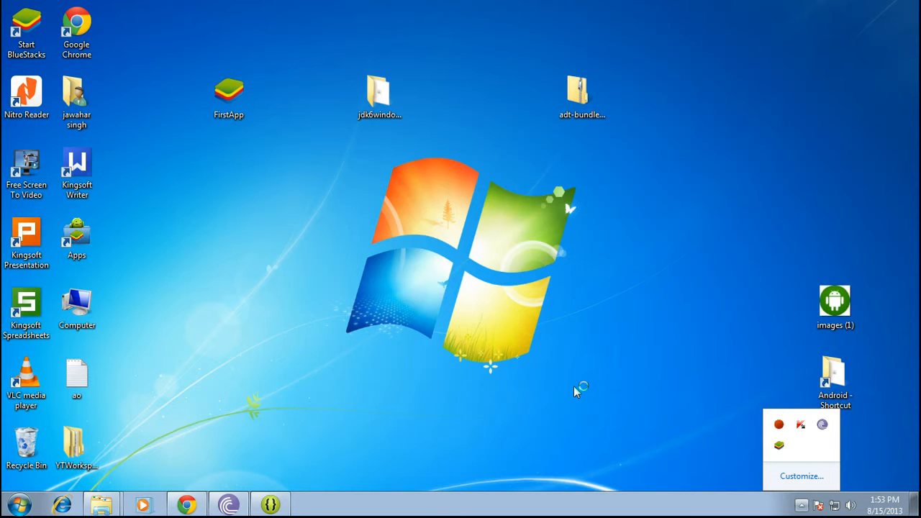
mouse_move(576, 394)
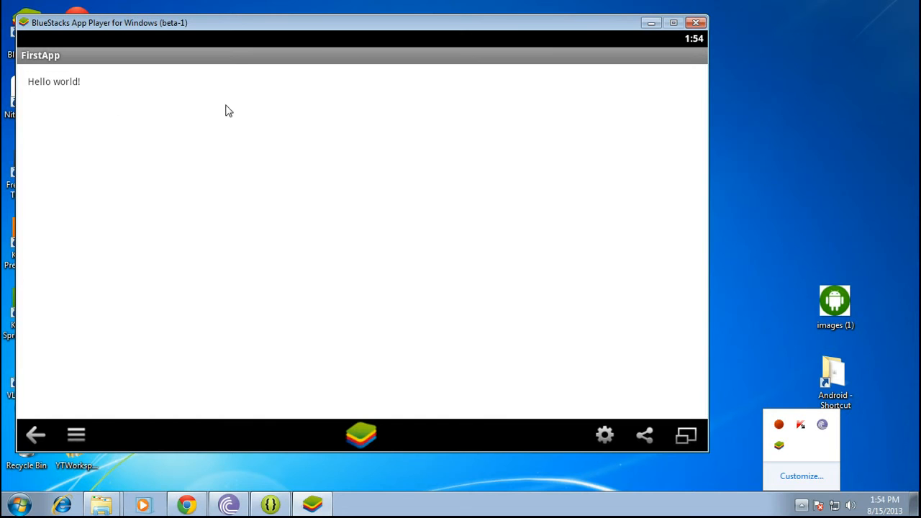
mouse_move(516, 89)
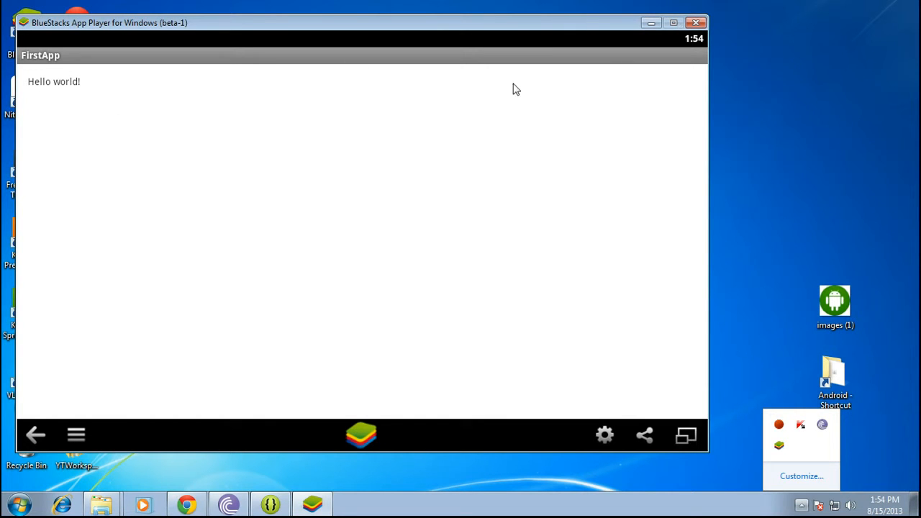
mouse_move(130, 94)
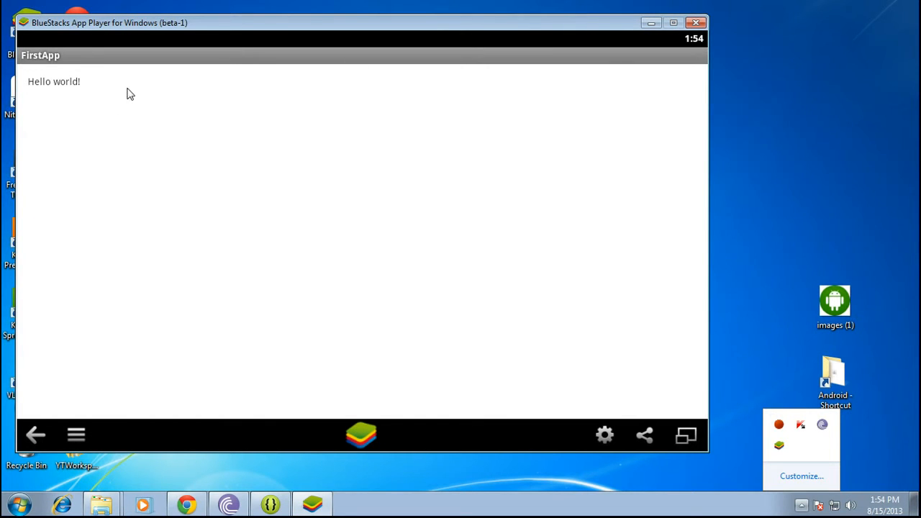
mouse_move(374, 108)
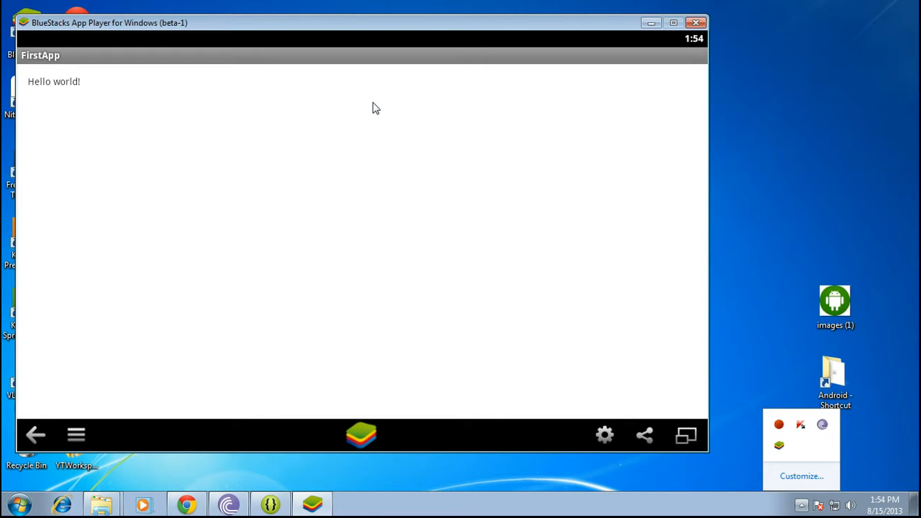
mouse_move(205, 96)
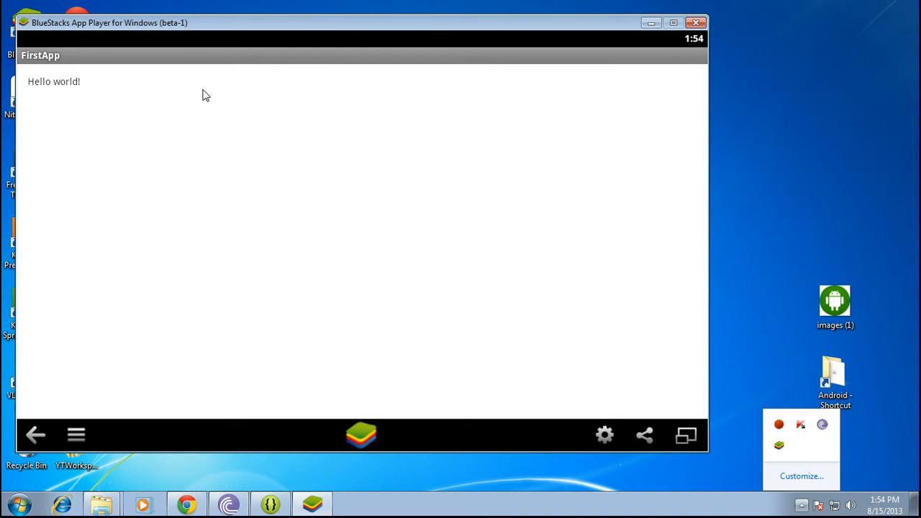
mouse_move(695, 22)
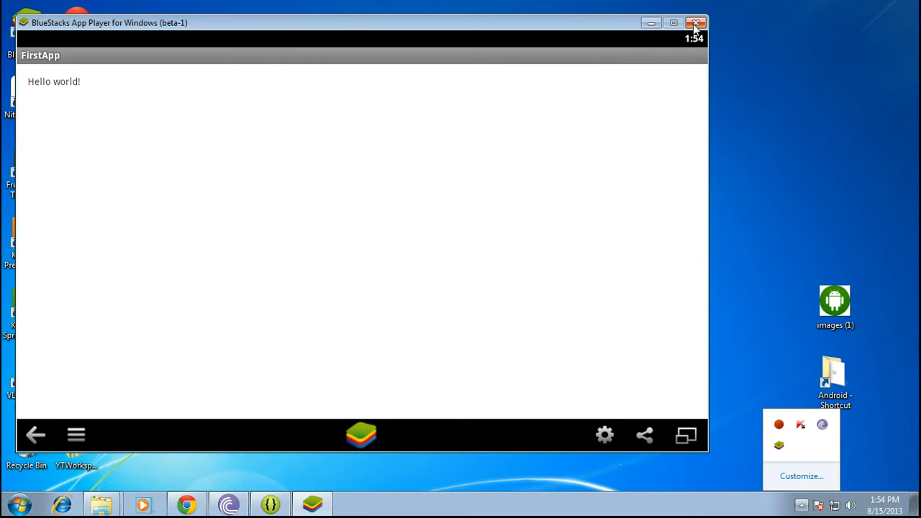
click(696, 22)
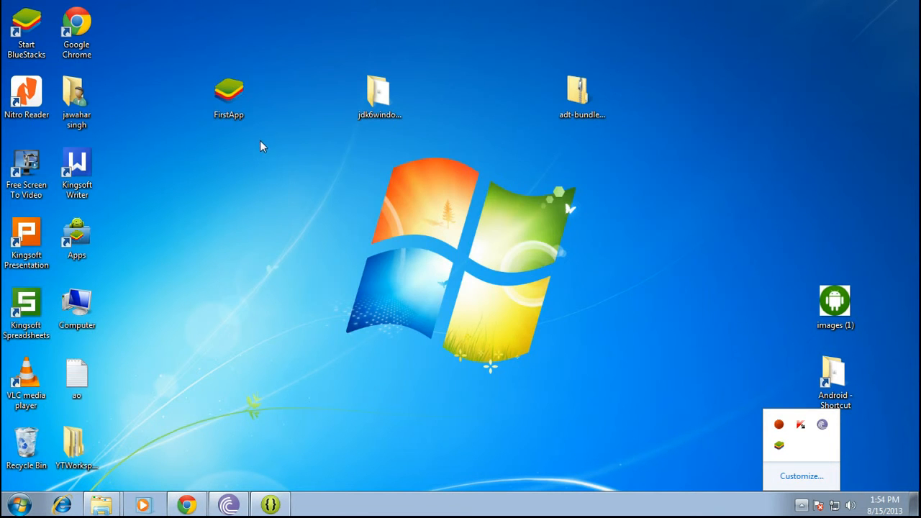
Step: Select the FirstApp APK icon, hide the tray overflow, and restore Eclipse ADT showing activity_main.xml
click(228, 93)
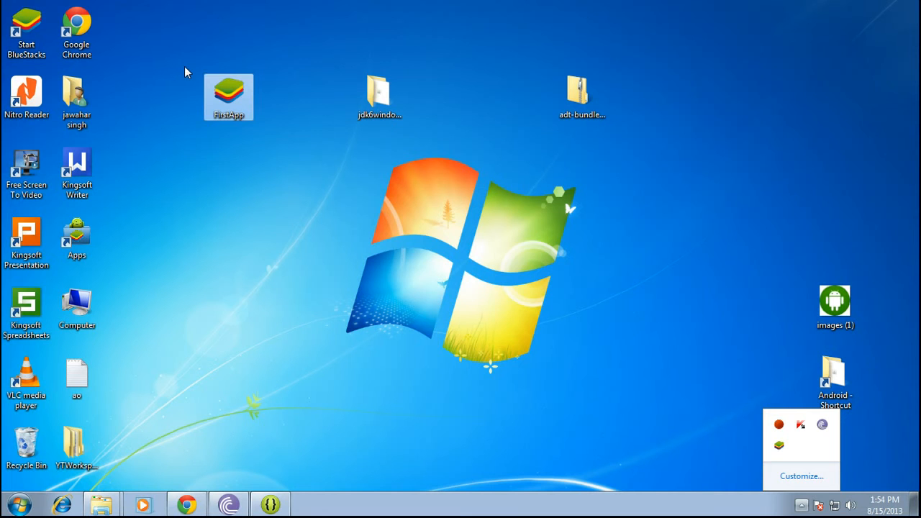
mouse_move(293, 200)
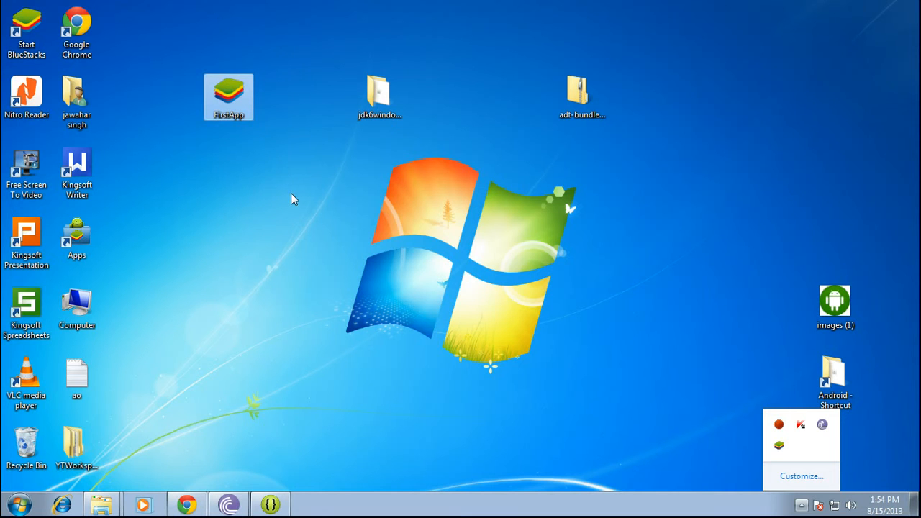
click(801, 504)
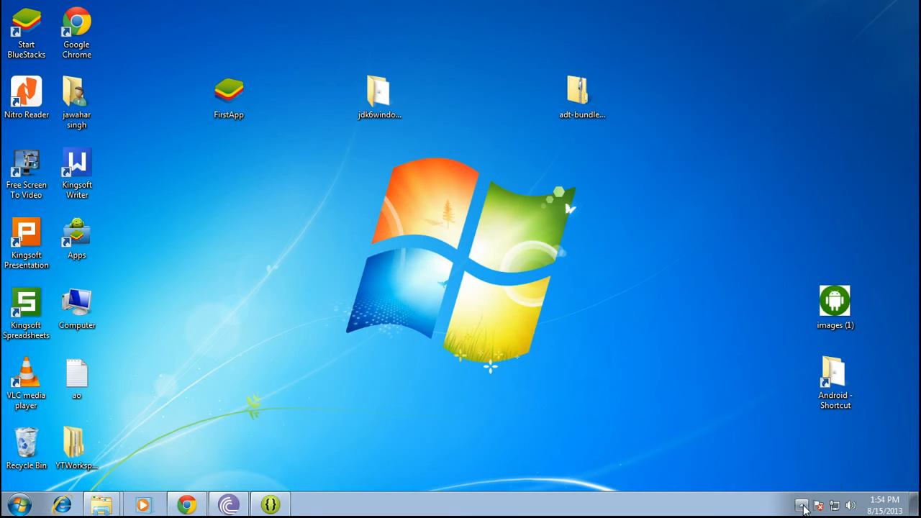
click(269, 504)
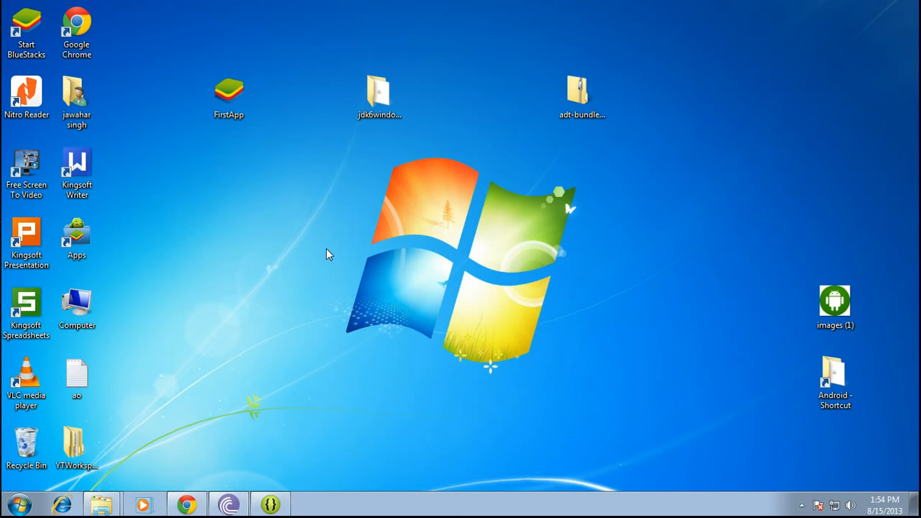
mouse_move(292, 155)
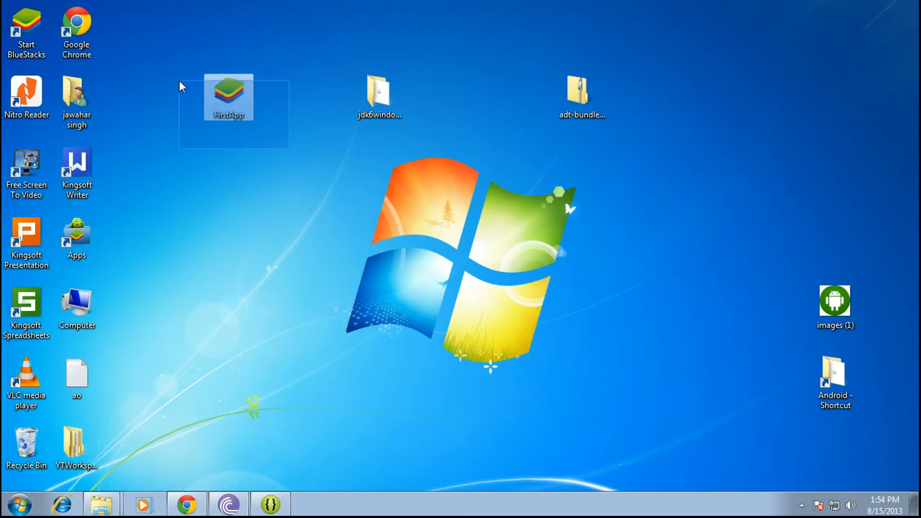
click(281, 72)
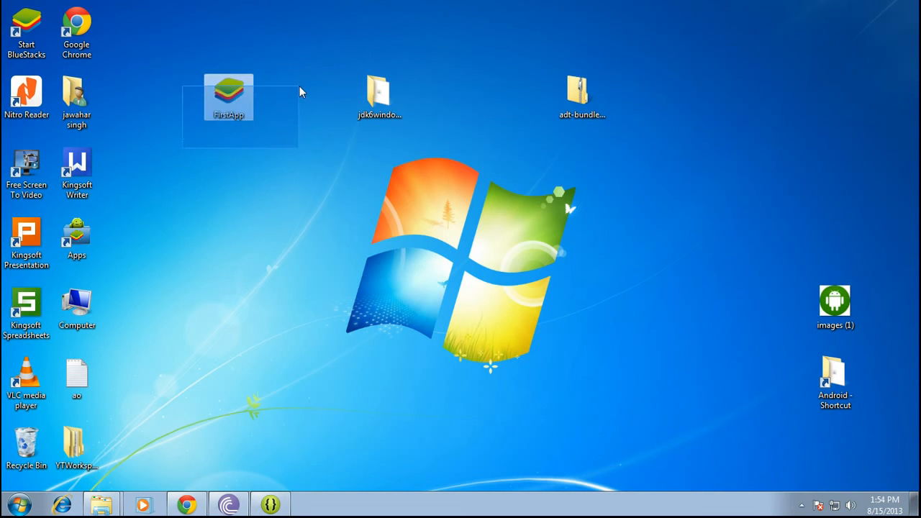
click(283, 148)
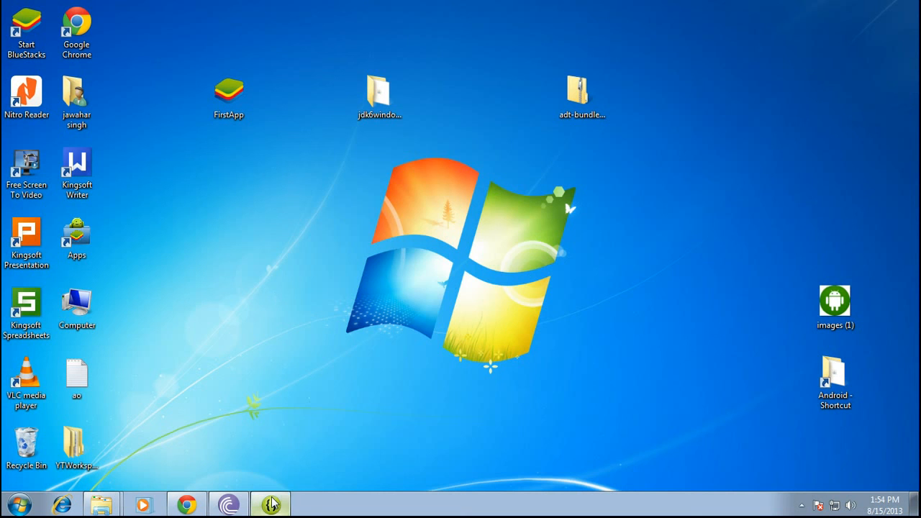
click(270, 504)
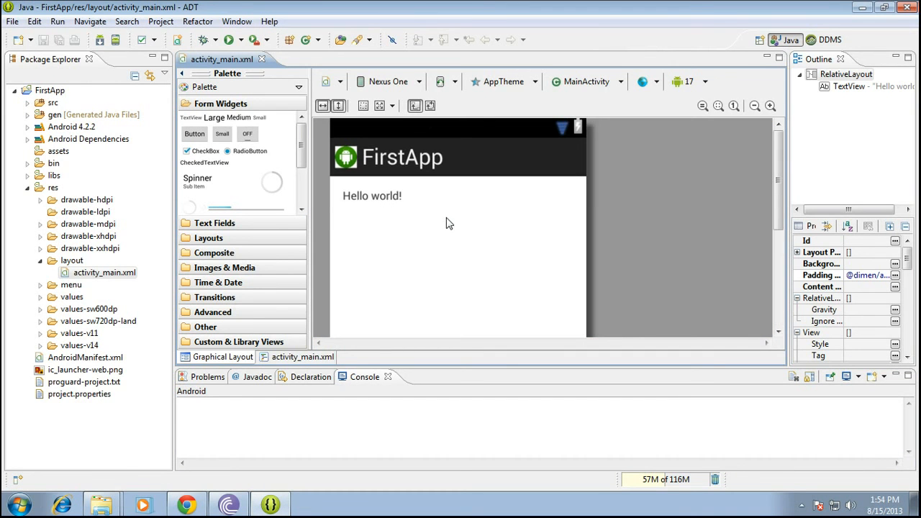